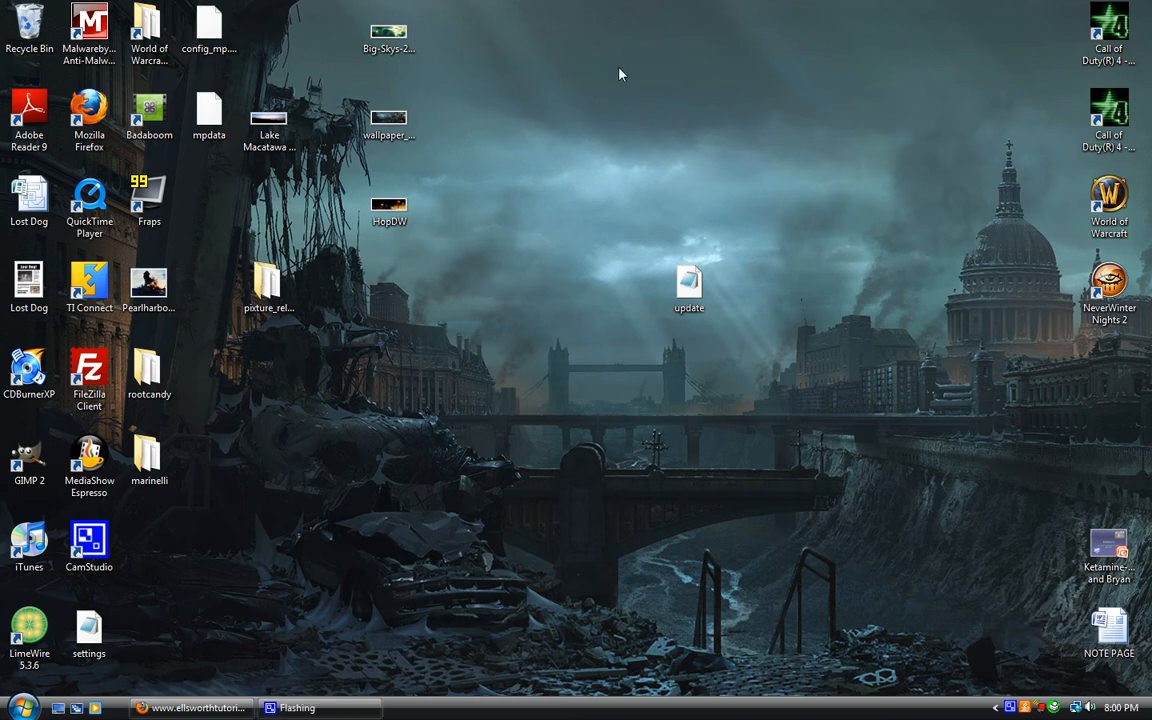
pyautogui.moveTo(588, 278)
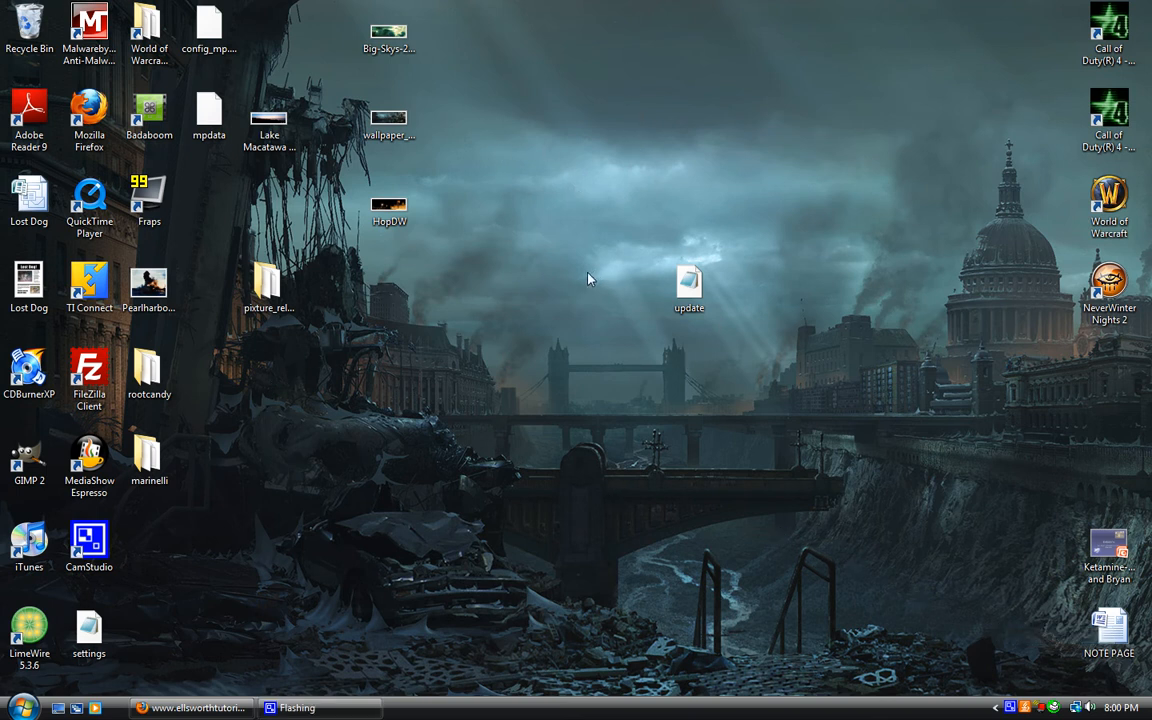
pyautogui.moveTo(747, 335)
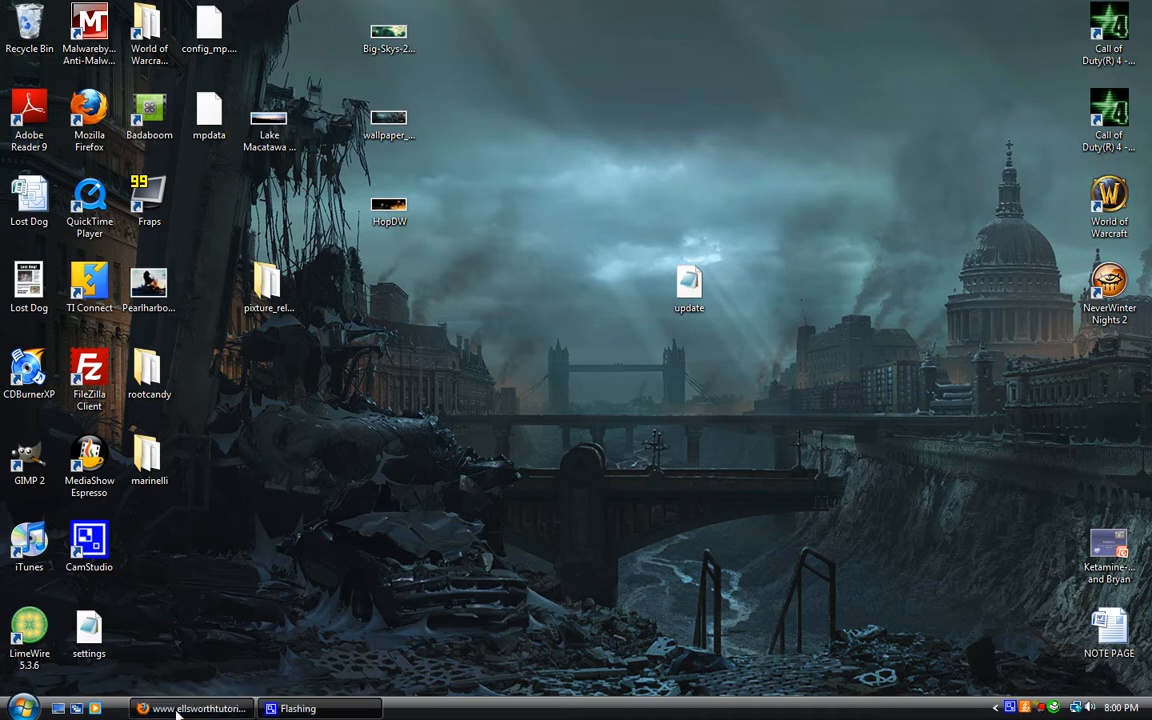
# Bring the ellsworthtutorials.com front page into view in Firefox and scroll through its posts.
pyautogui.click(190, 699)
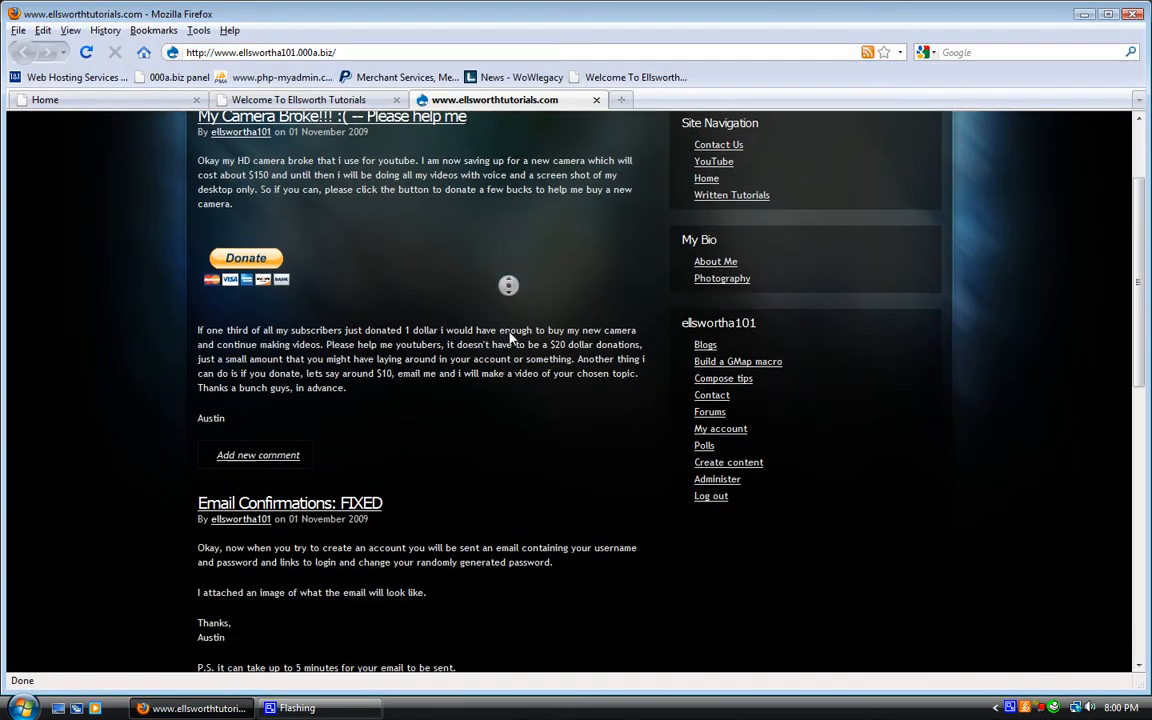
pyautogui.scroll(3)
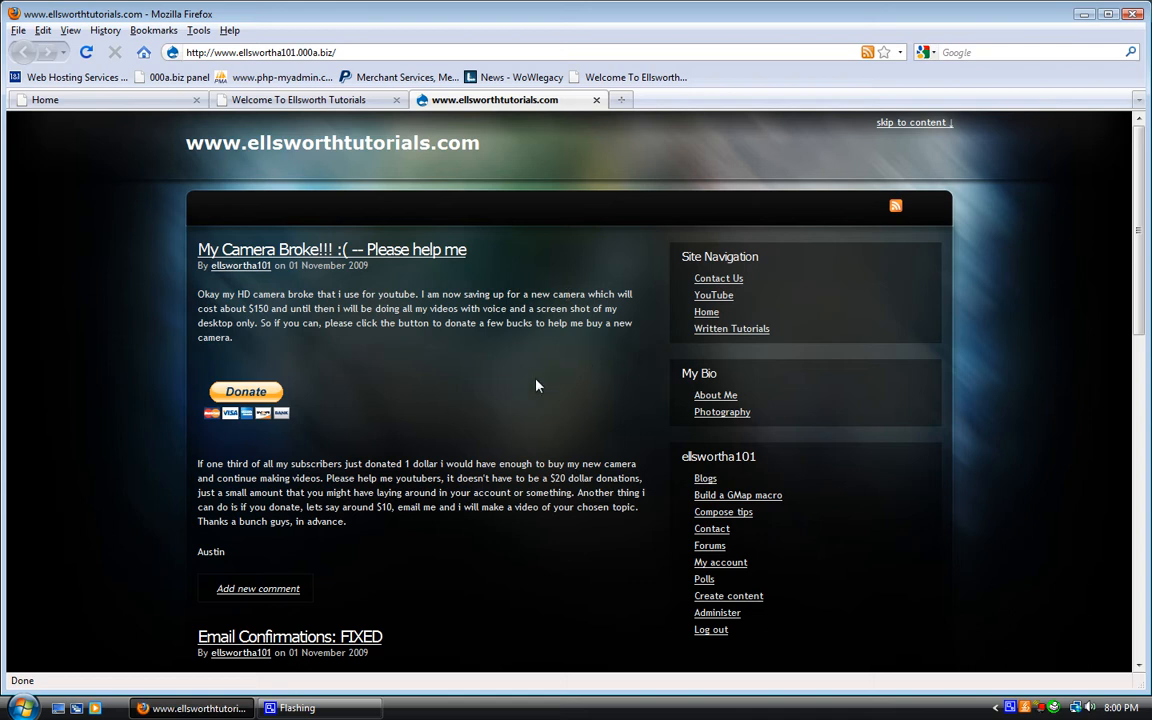
pyautogui.scroll(-3)
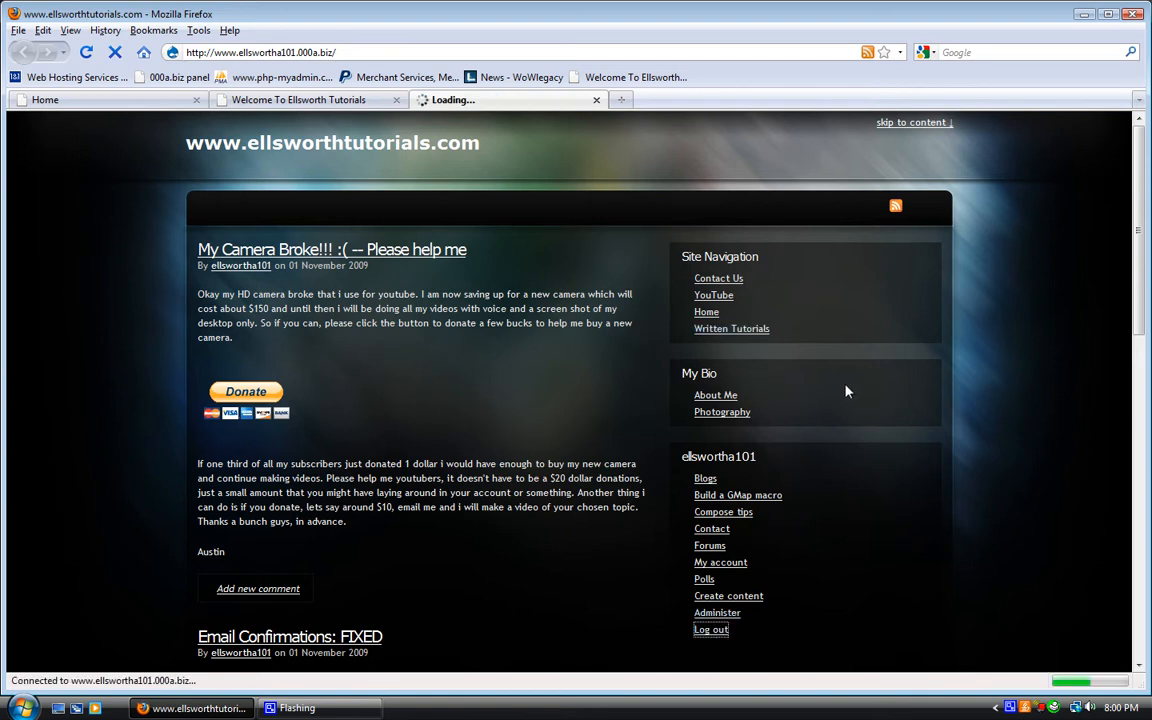
# Log out, then sign back in with the administrator account in the User login block.
pyautogui.click(709, 629)
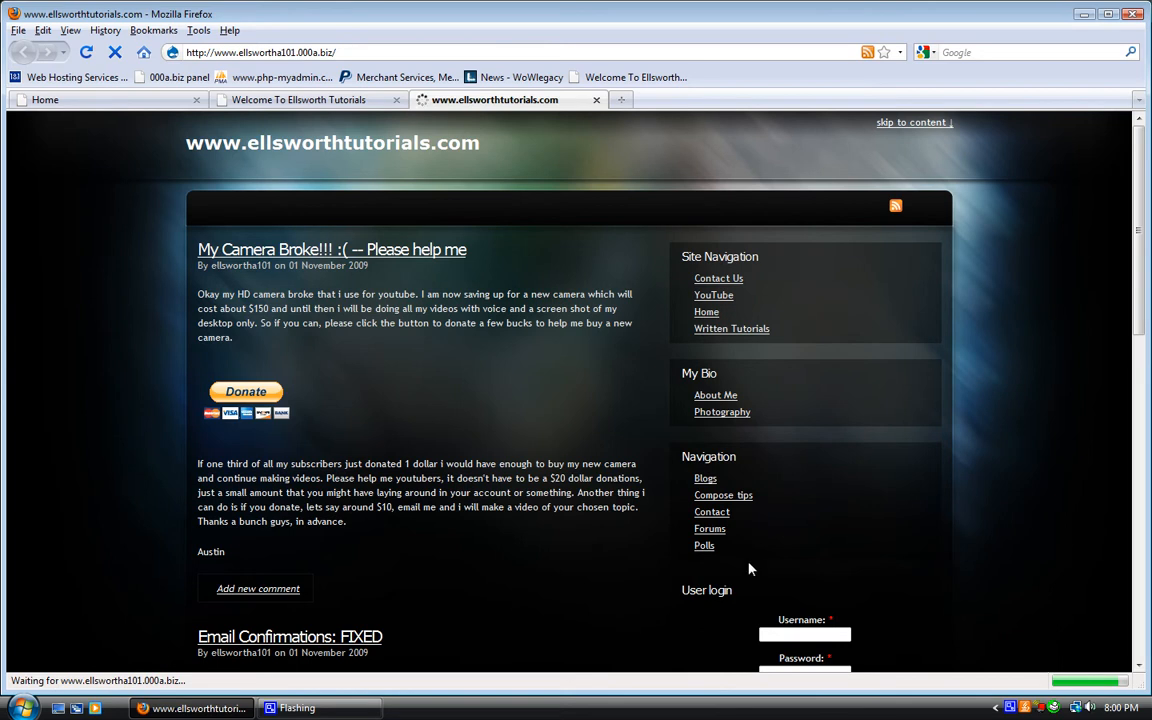
pyautogui.scroll(-3)
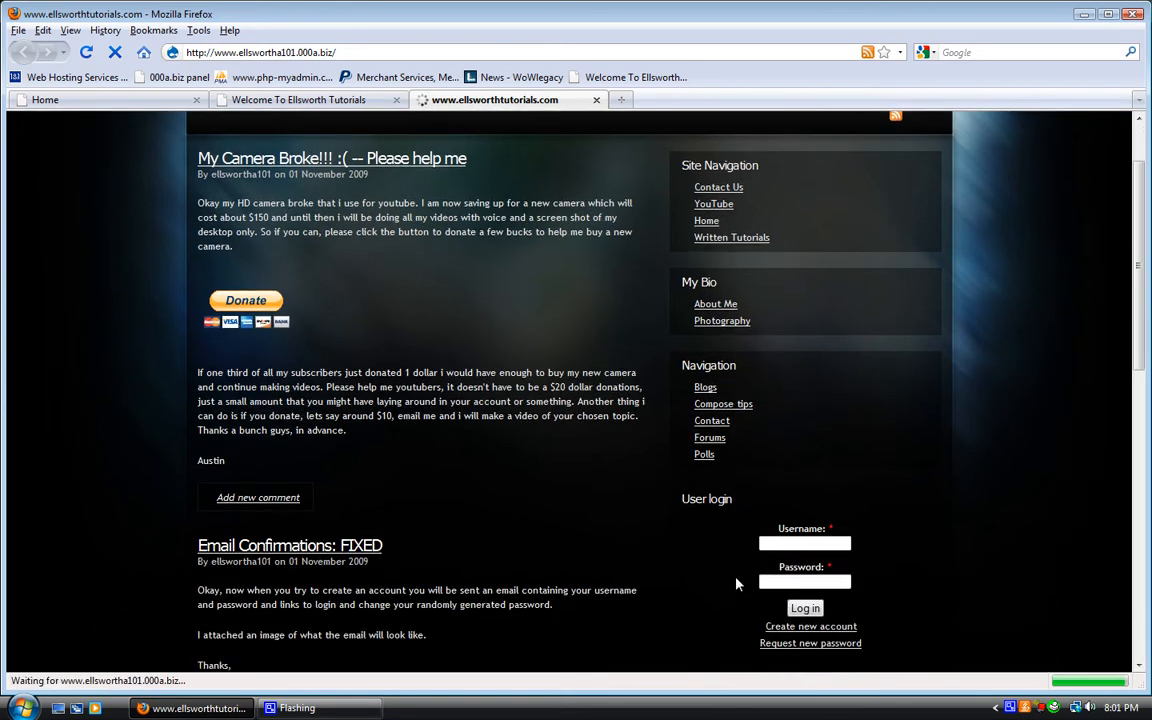
pyautogui.moveTo(831, 636)
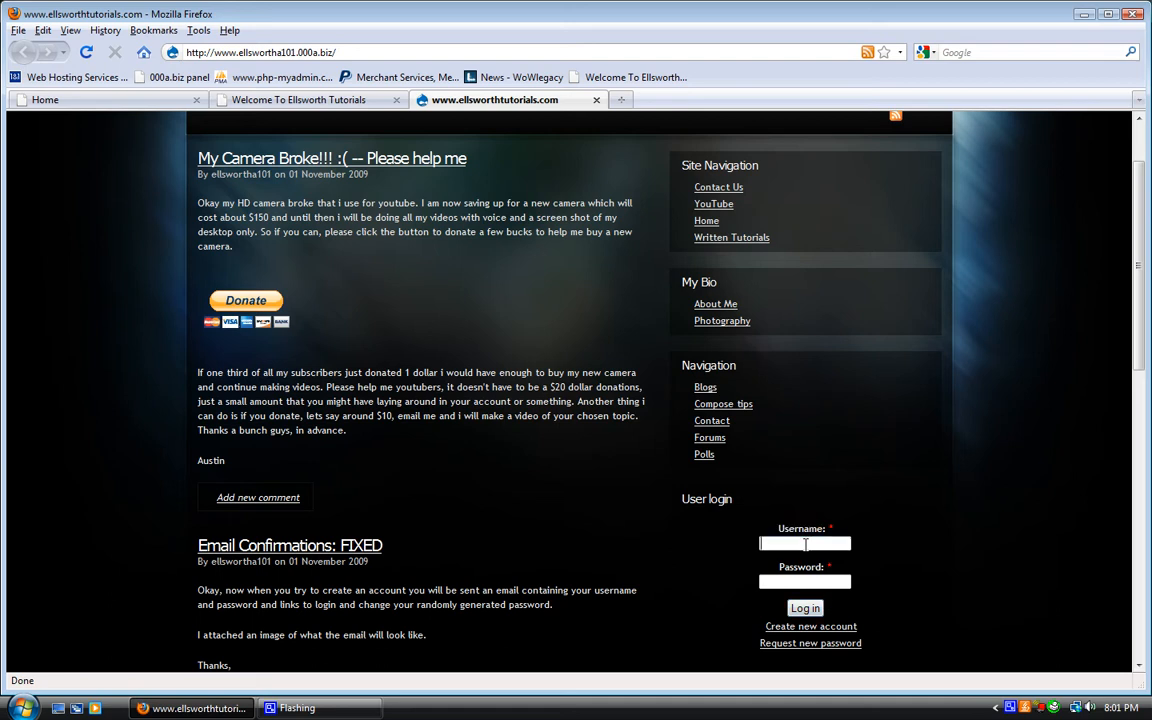
pyautogui.click(803, 607)
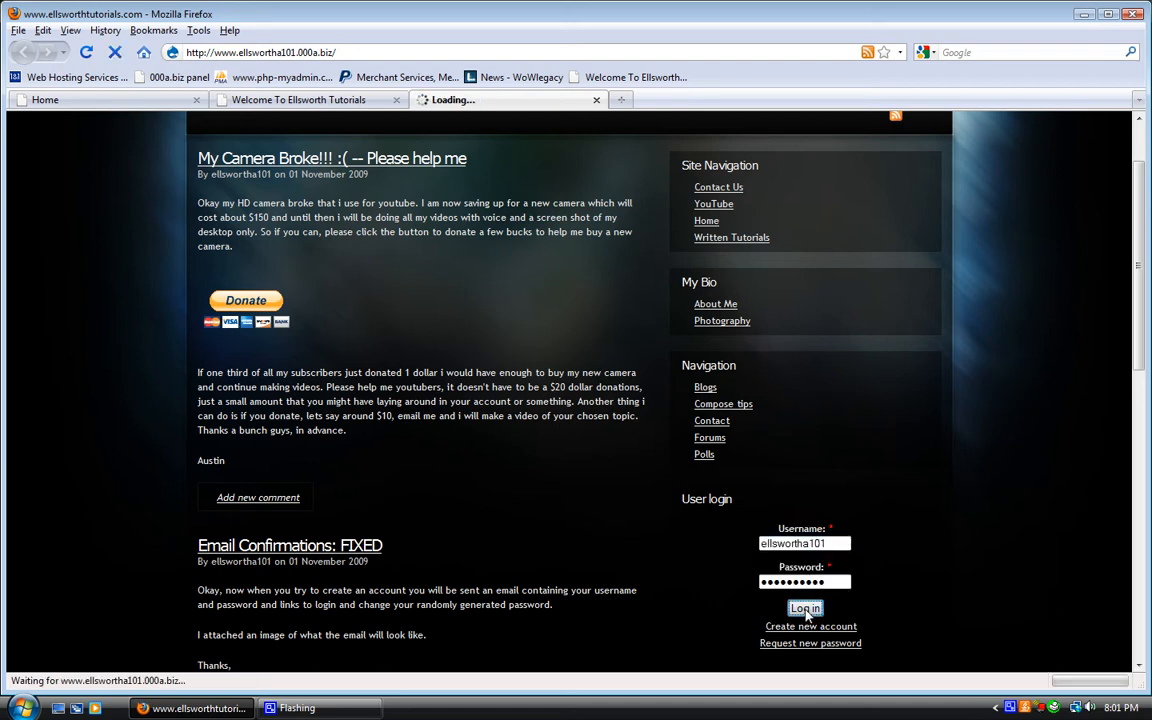
pyautogui.click(802, 608)
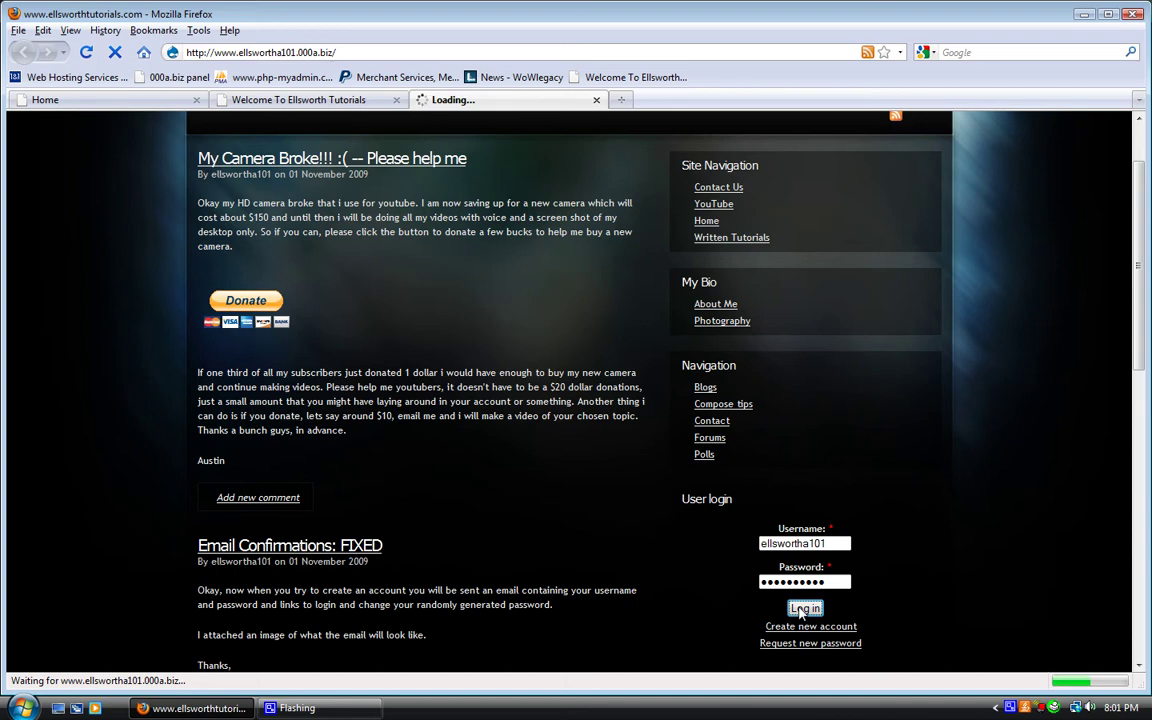
pyautogui.click(804, 608)
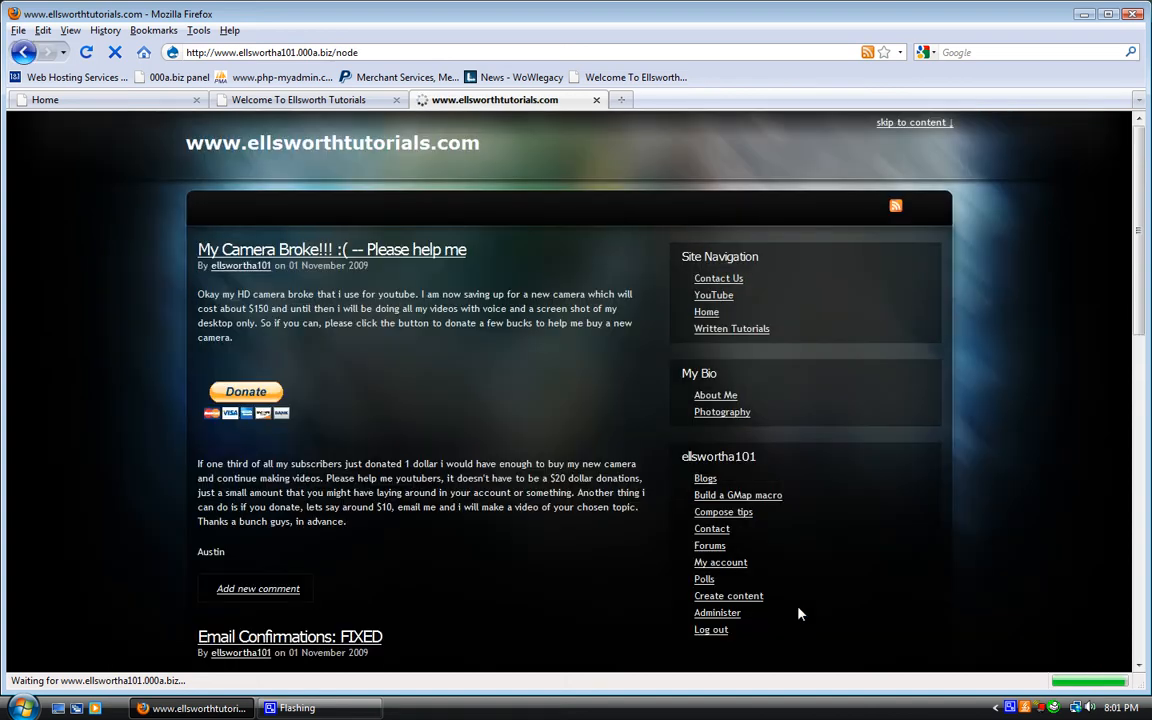
pyautogui.moveTo(728, 596)
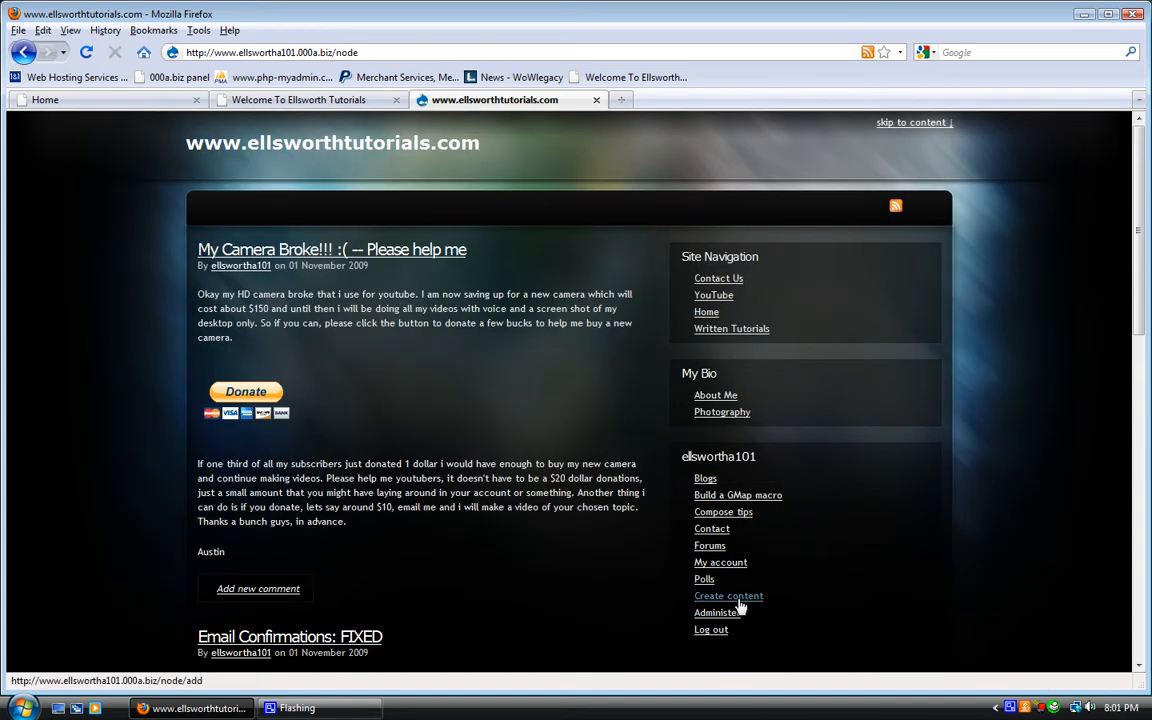
pyautogui.click(728, 596)
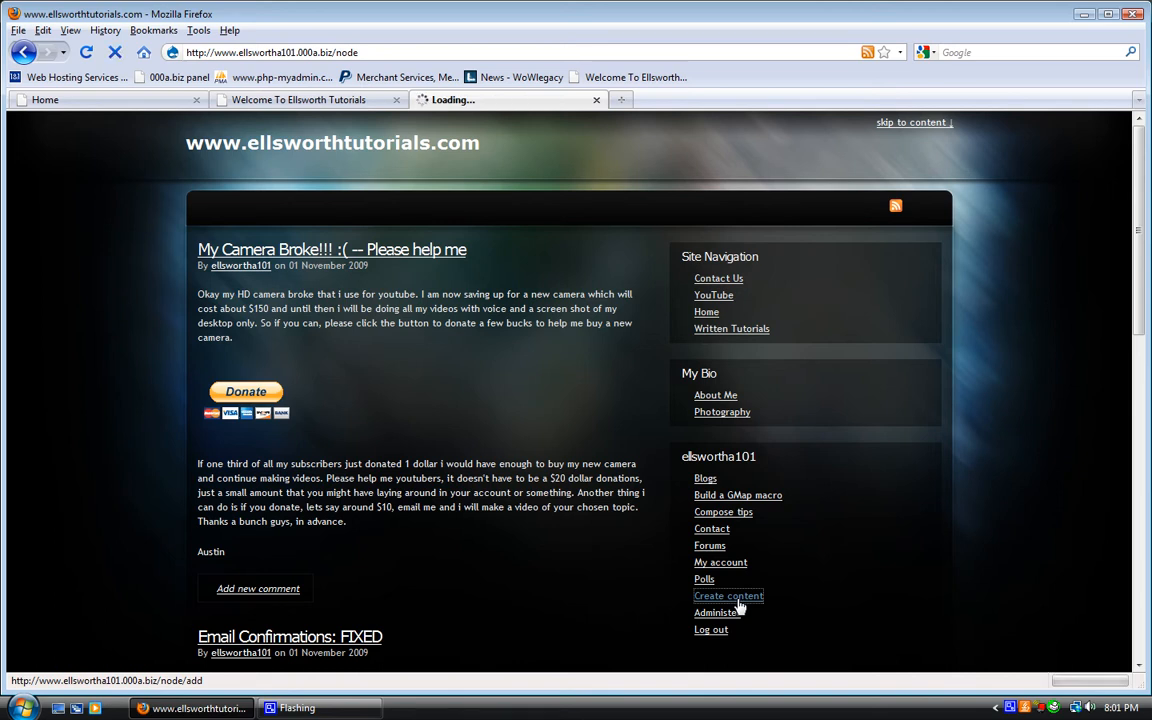
pyautogui.click(728, 596)
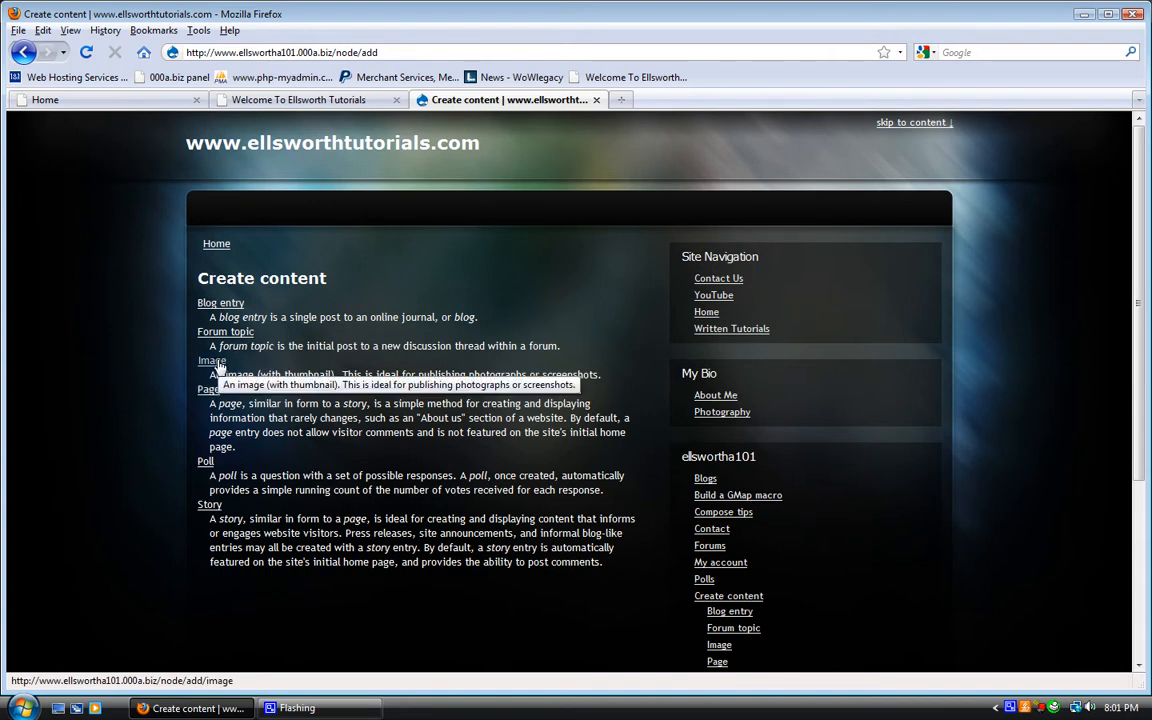
pyautogui.moveTo(228, 341)
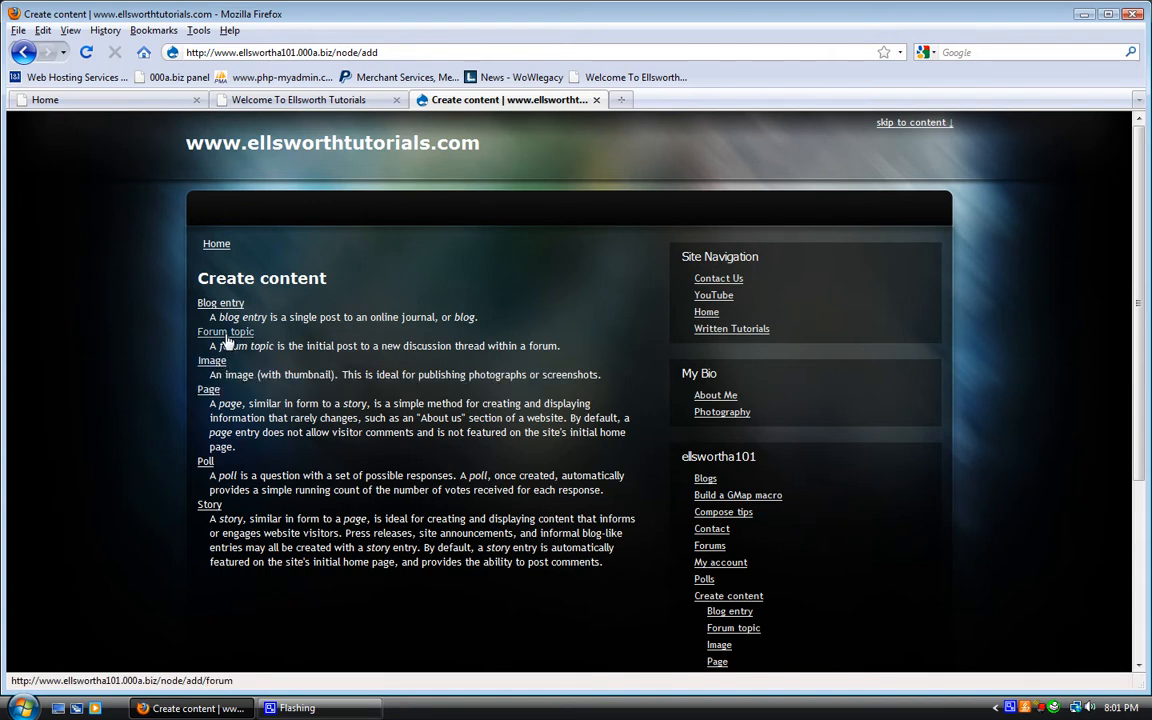
pyautogui.moveTo(227, 311)
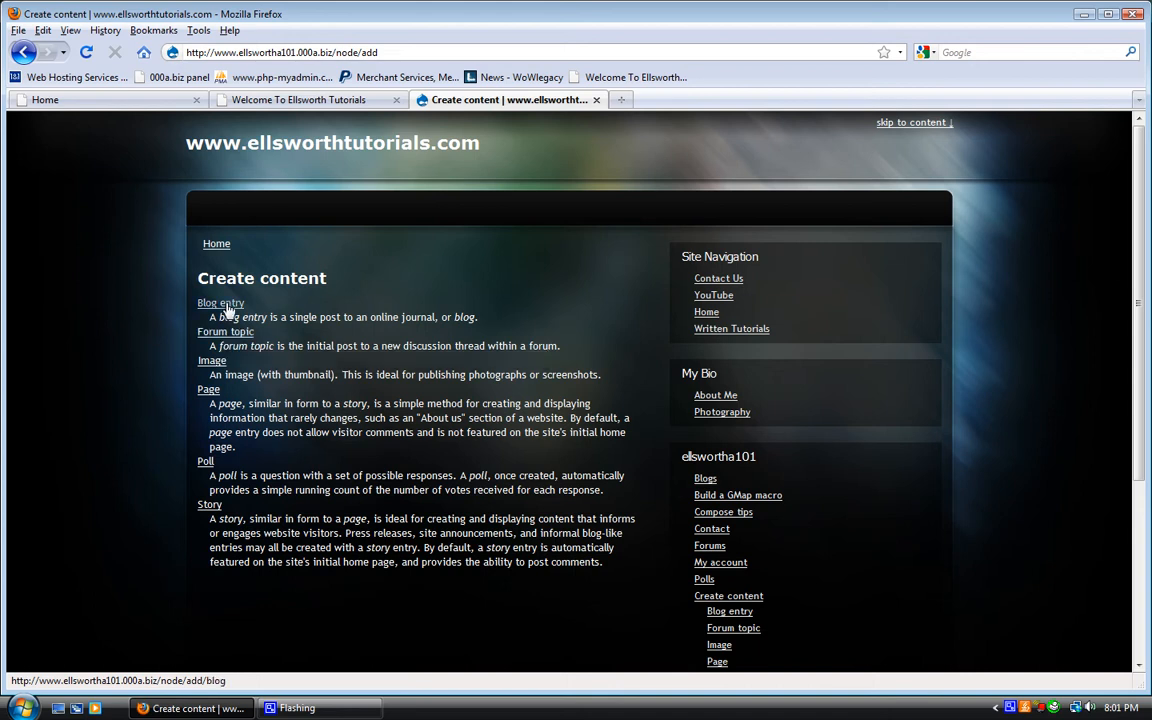
pyautogui.moveTo(210, 518)
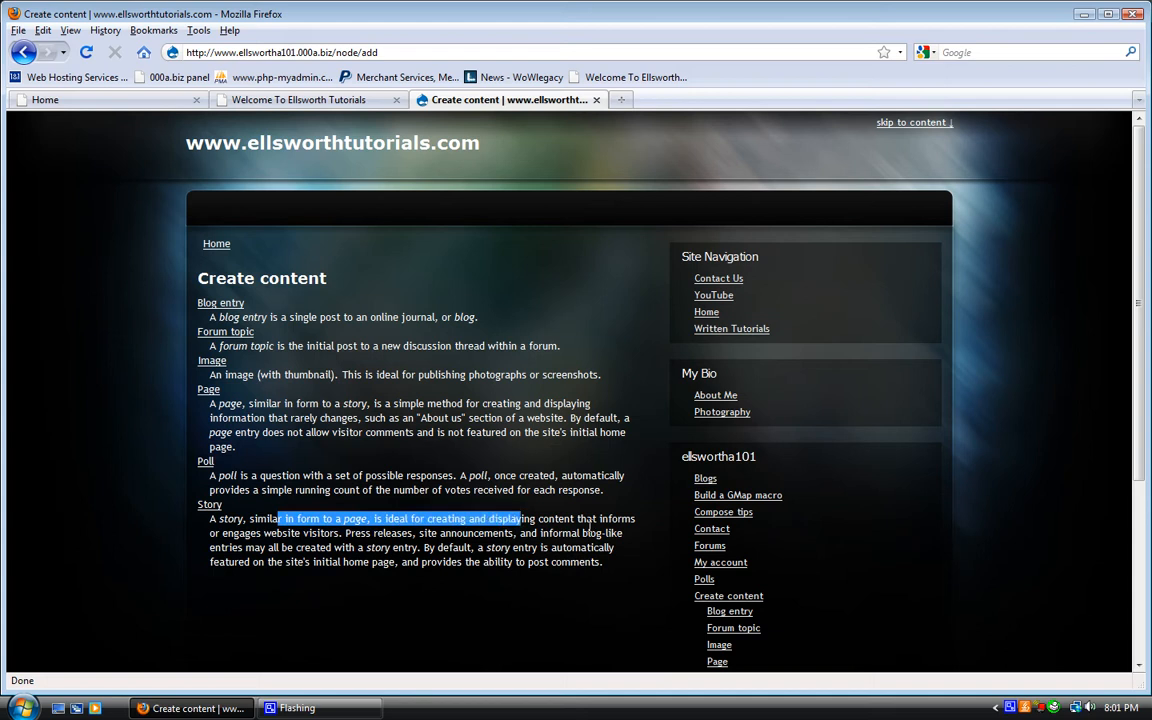
pyautogui.moveTo(517, 518); pyautogui.dragTo(602, 561)
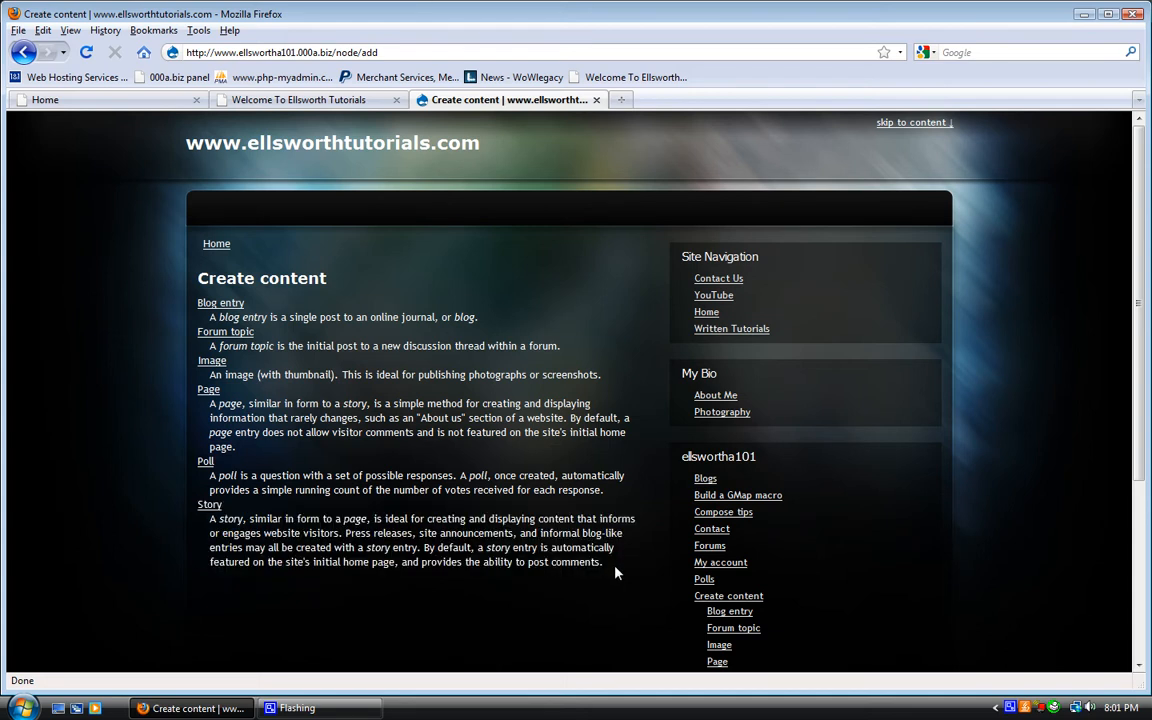
pyautogui.click(216, 243)
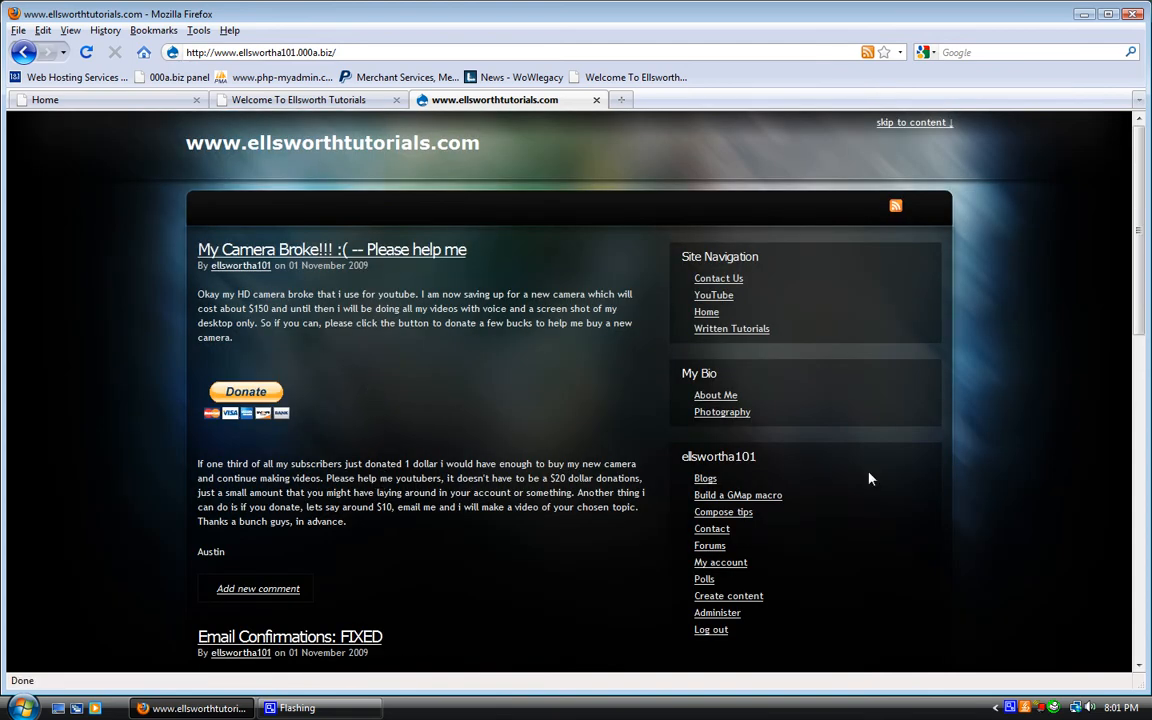
pyautogui.moveTo(732, 630)
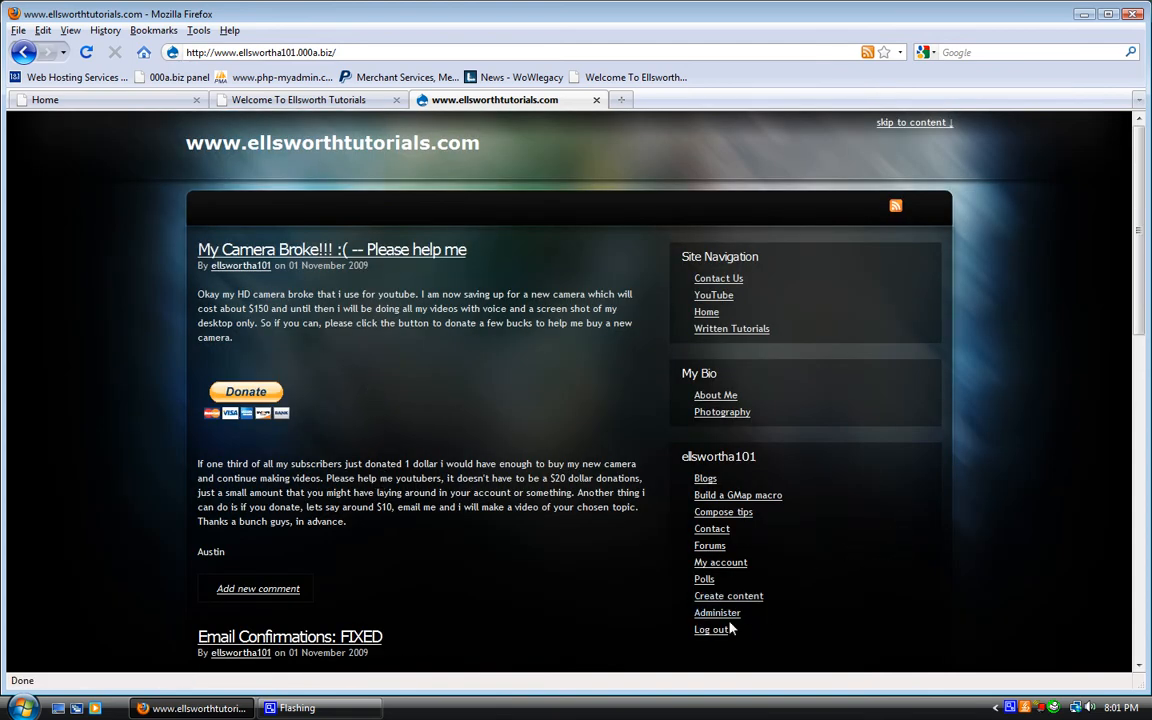
pyautogui.click(716, 612)
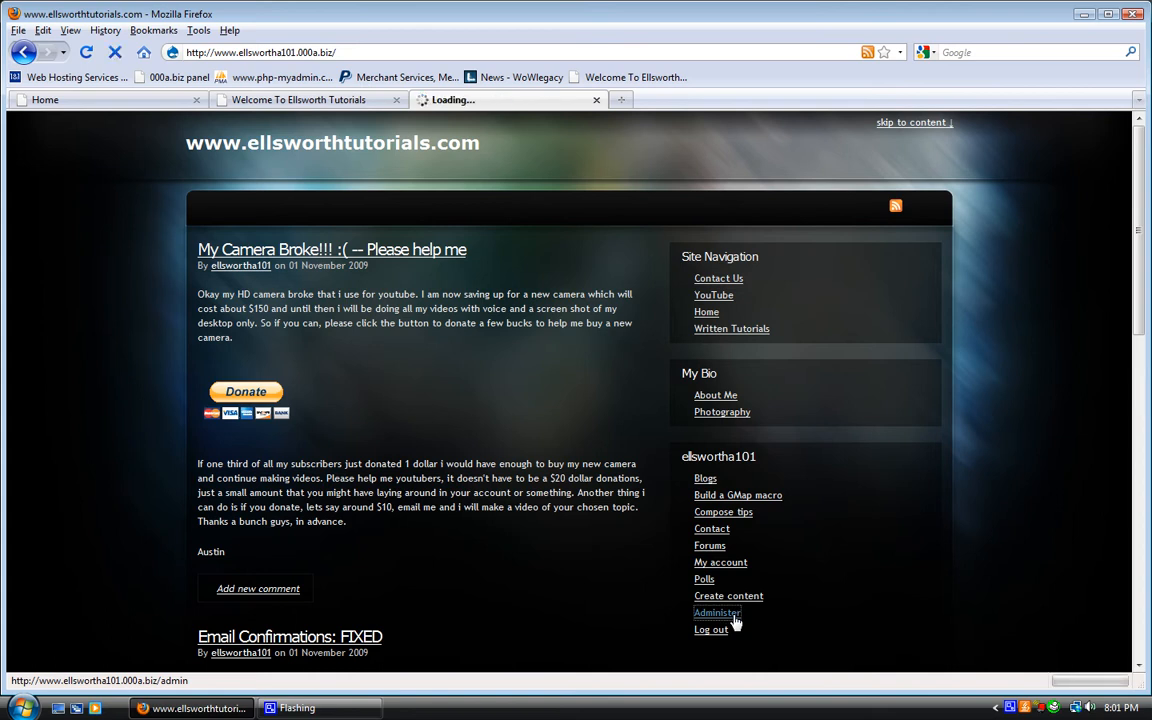
pyautogui.click(716, 612)
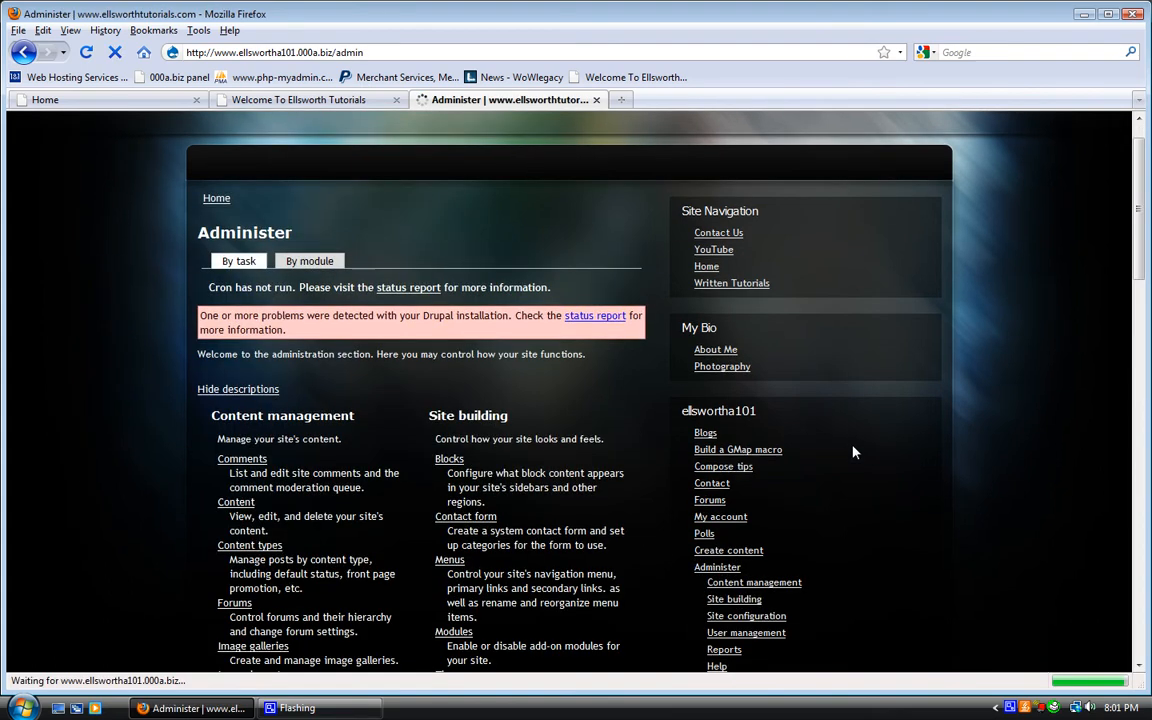
pyautogui.scroll(-3)
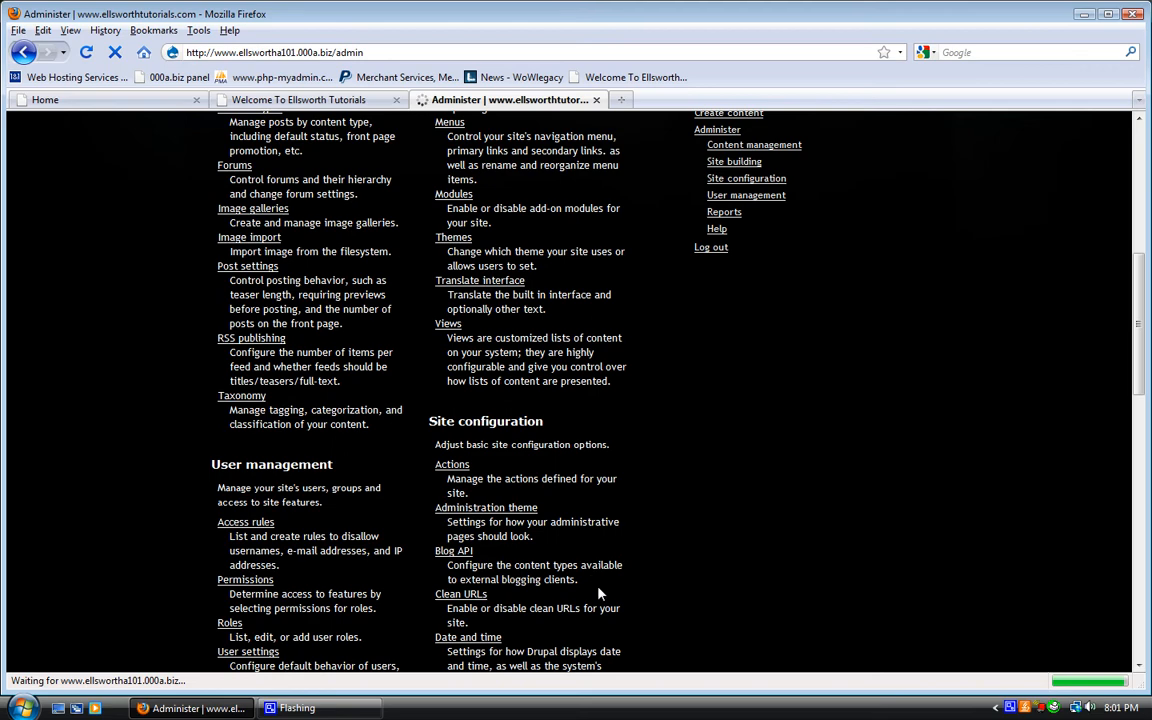
pyautogui.scroll(3)
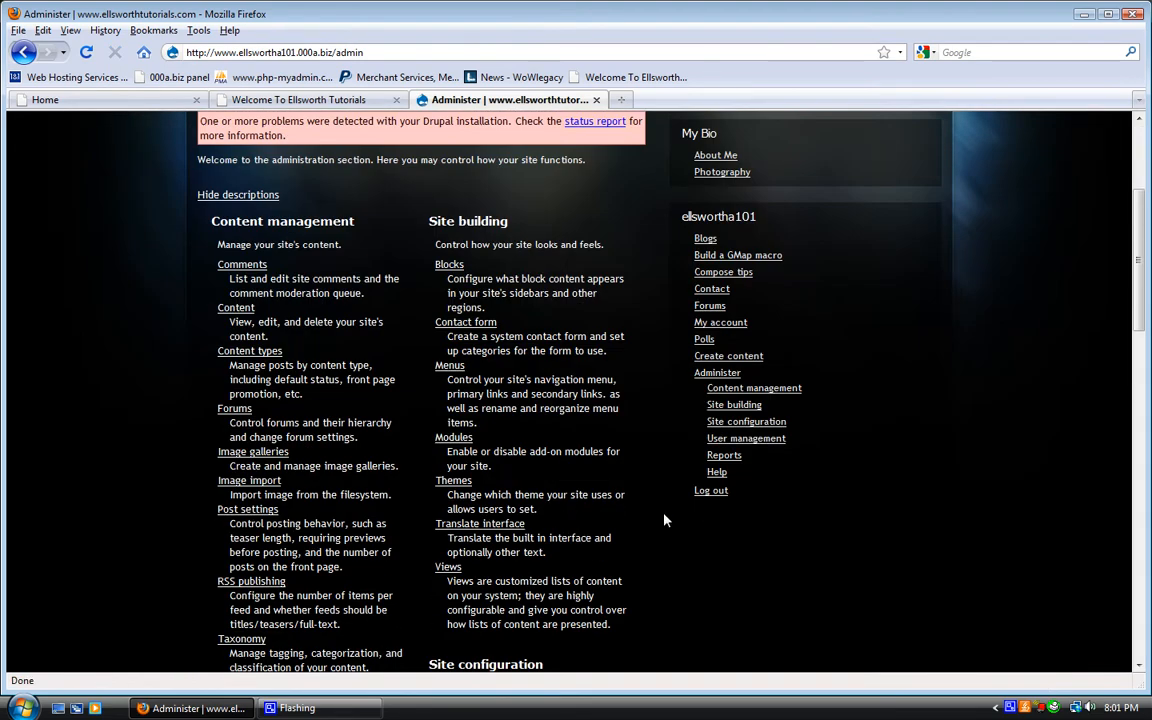
pyautogui.scroll(-3)
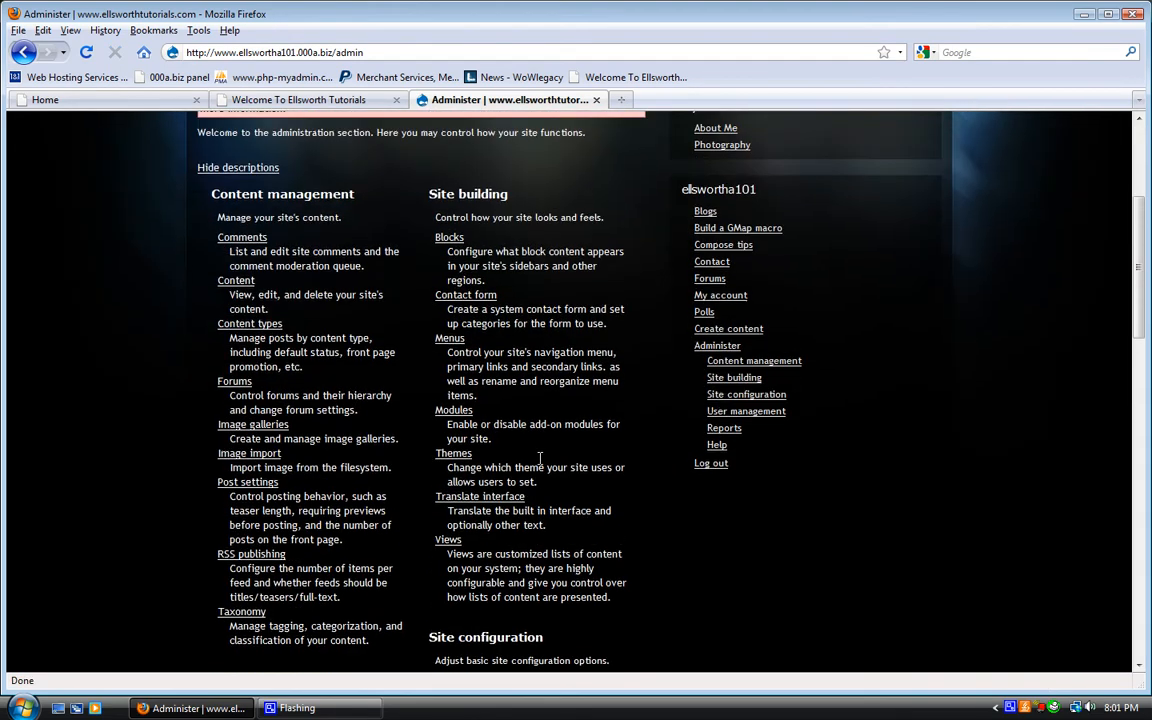
pyautogui.scroll(-3)
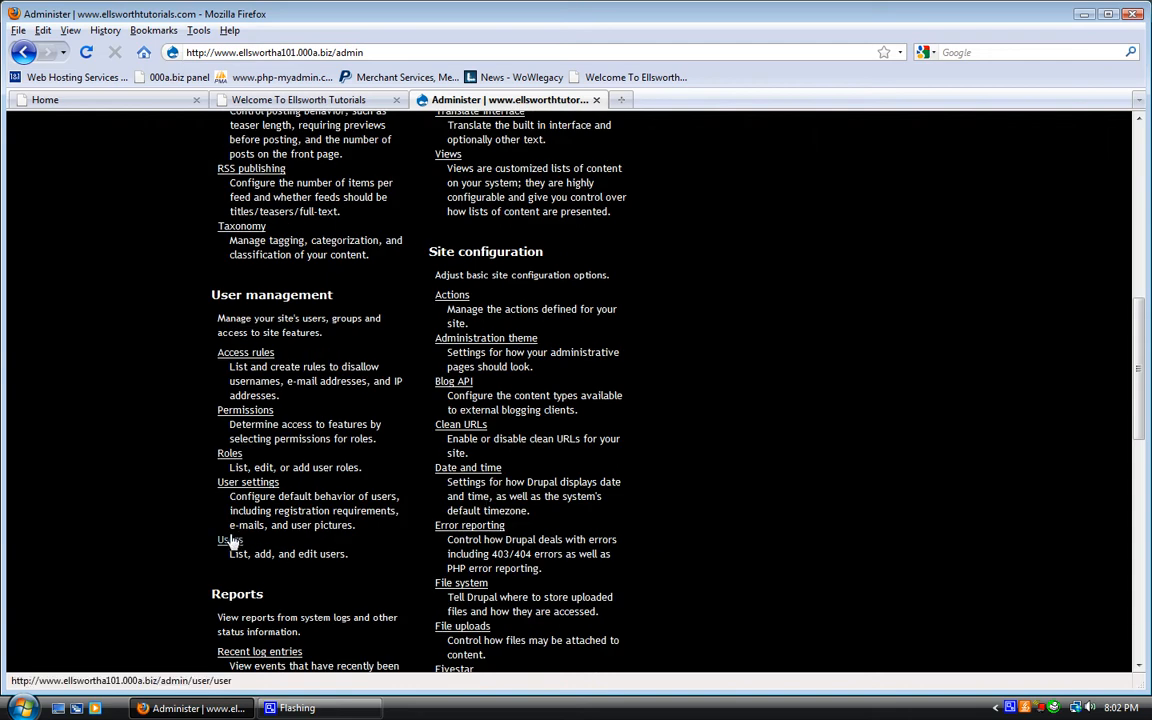
pyautogui.click(229, 539)
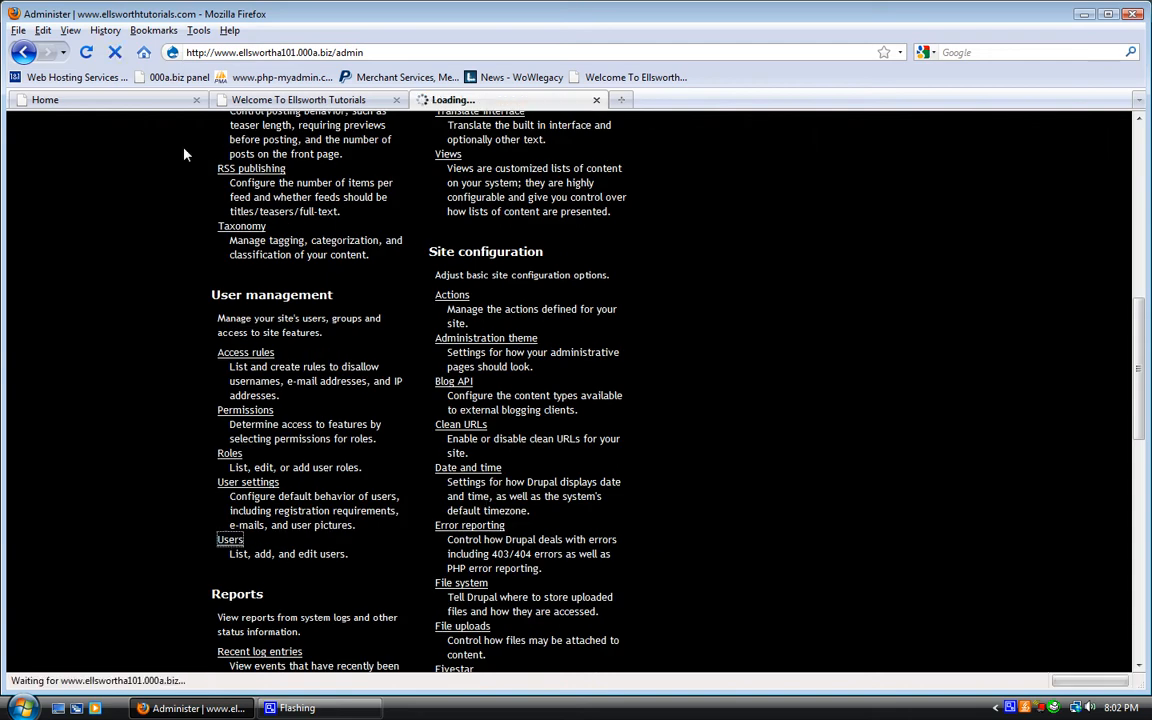
pyautogui.click(229, 539)
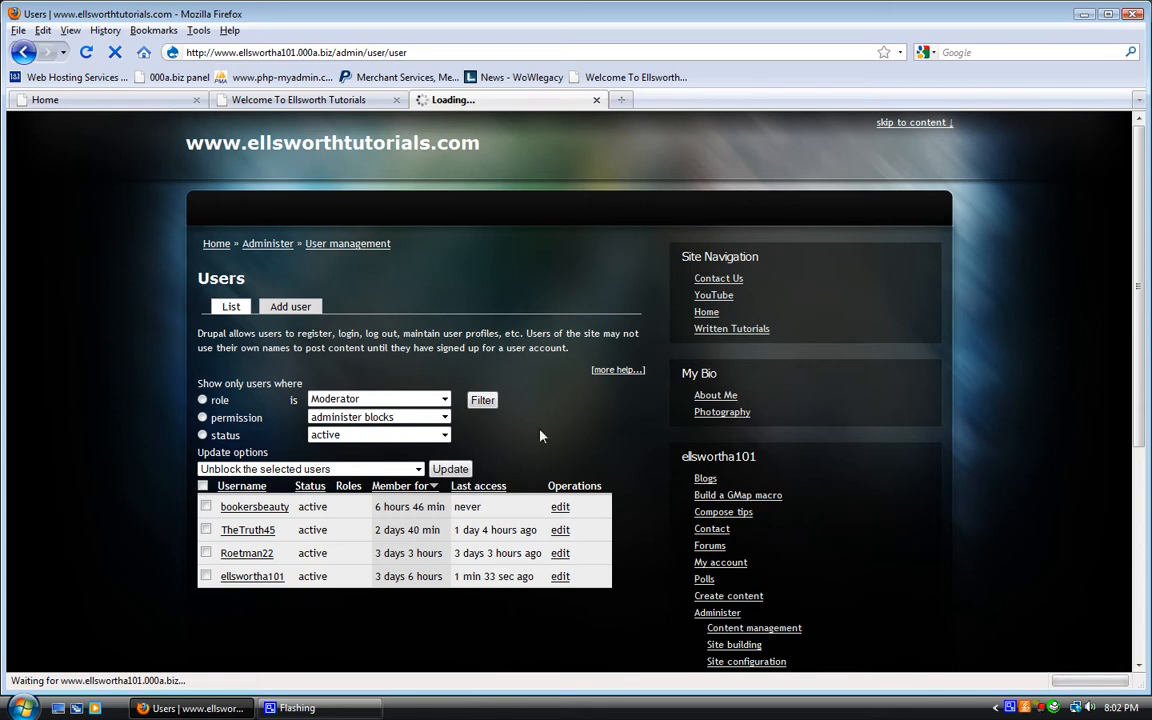
pyautogui.click(267, 243)
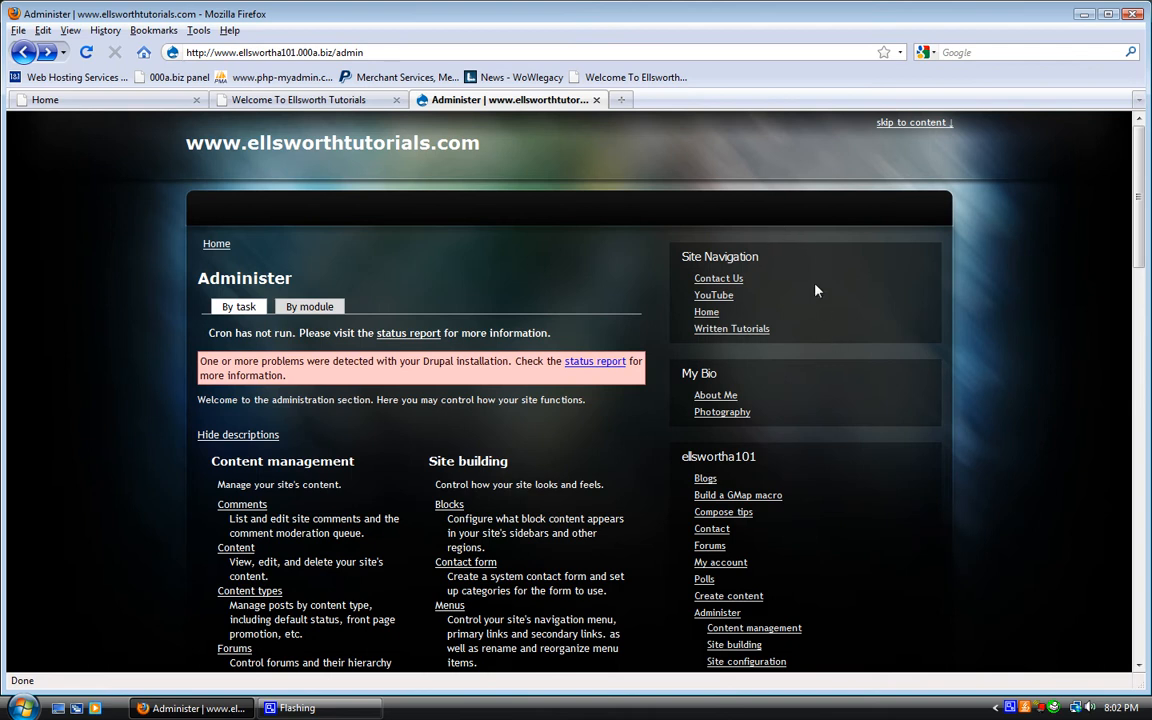
# Browse the Written Tutorials, About Me and Photography pages.
pyautogui.click(731, 328)
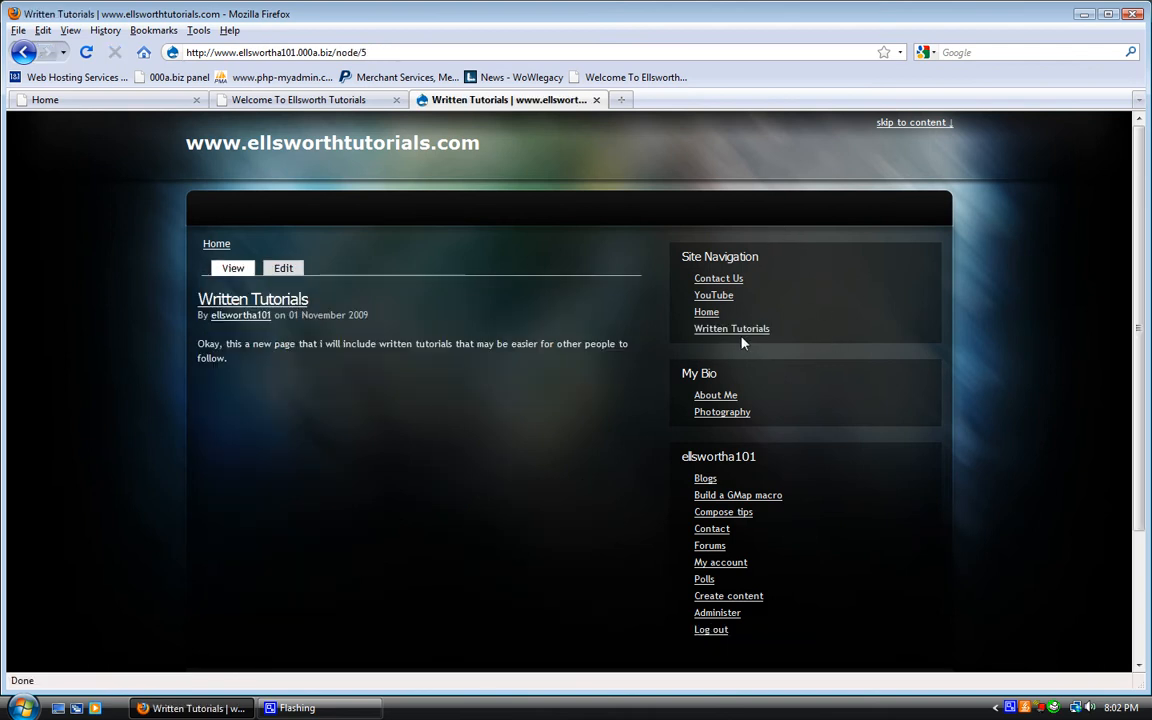
pyautogui.moveTo(283, 372)
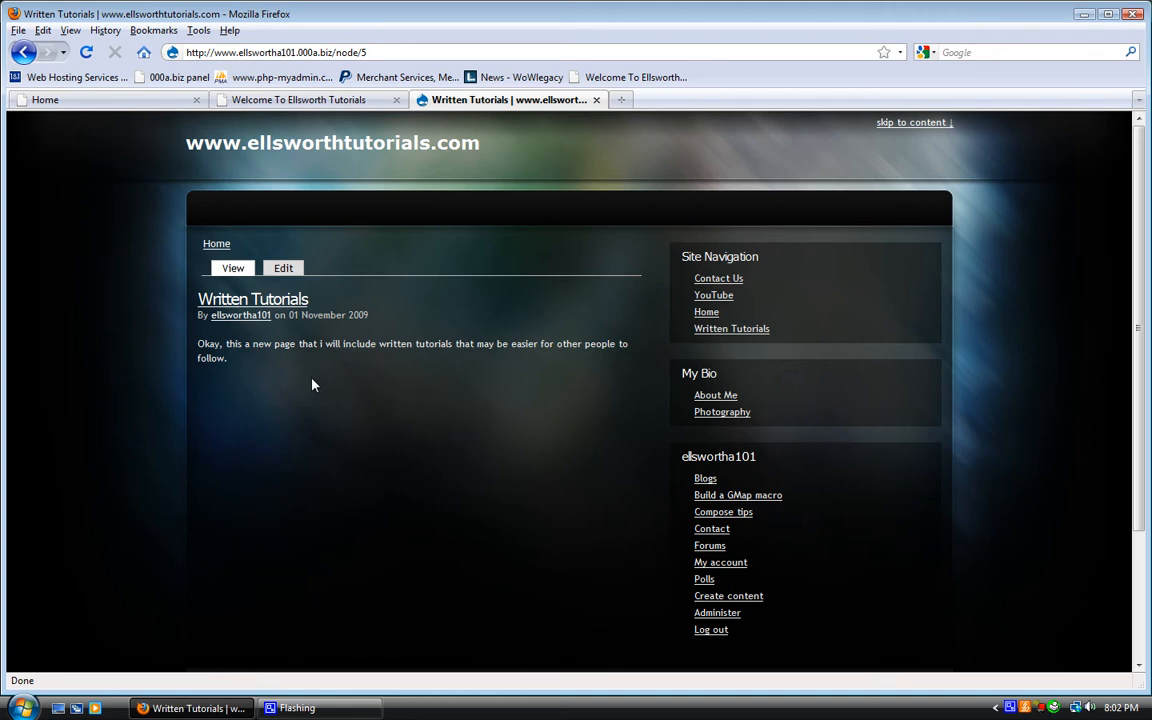
pyautogui.moveTo(434, 332)
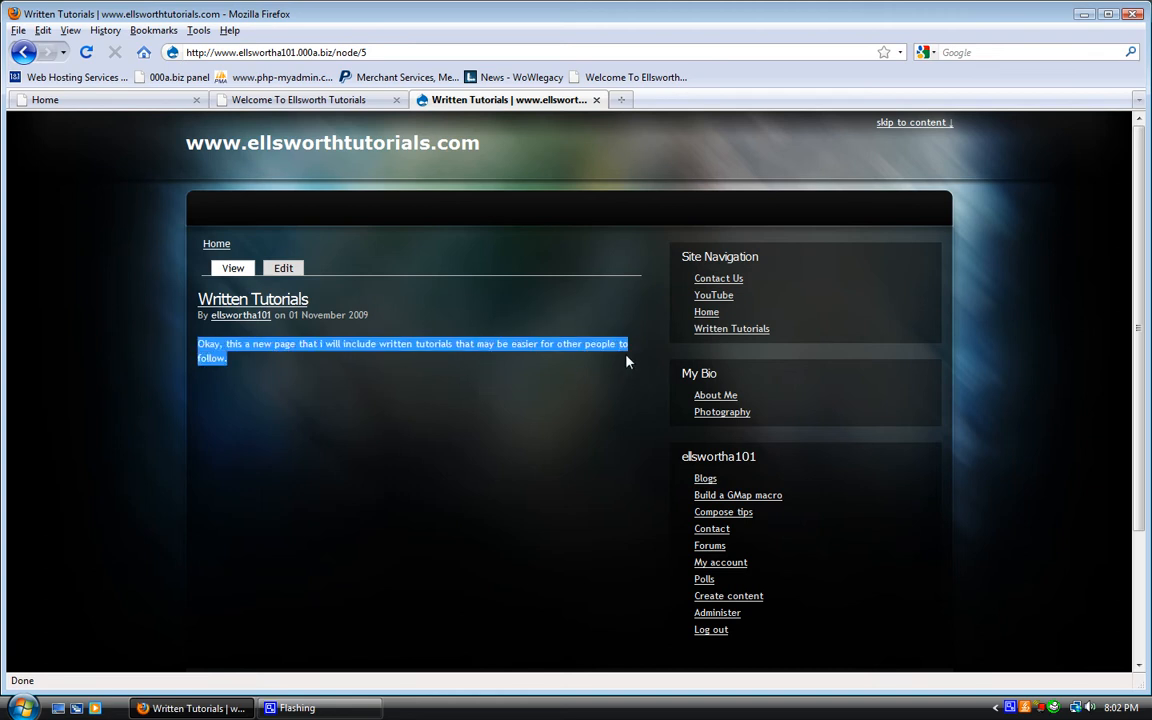
pyautogui.moveTo(722, 414)
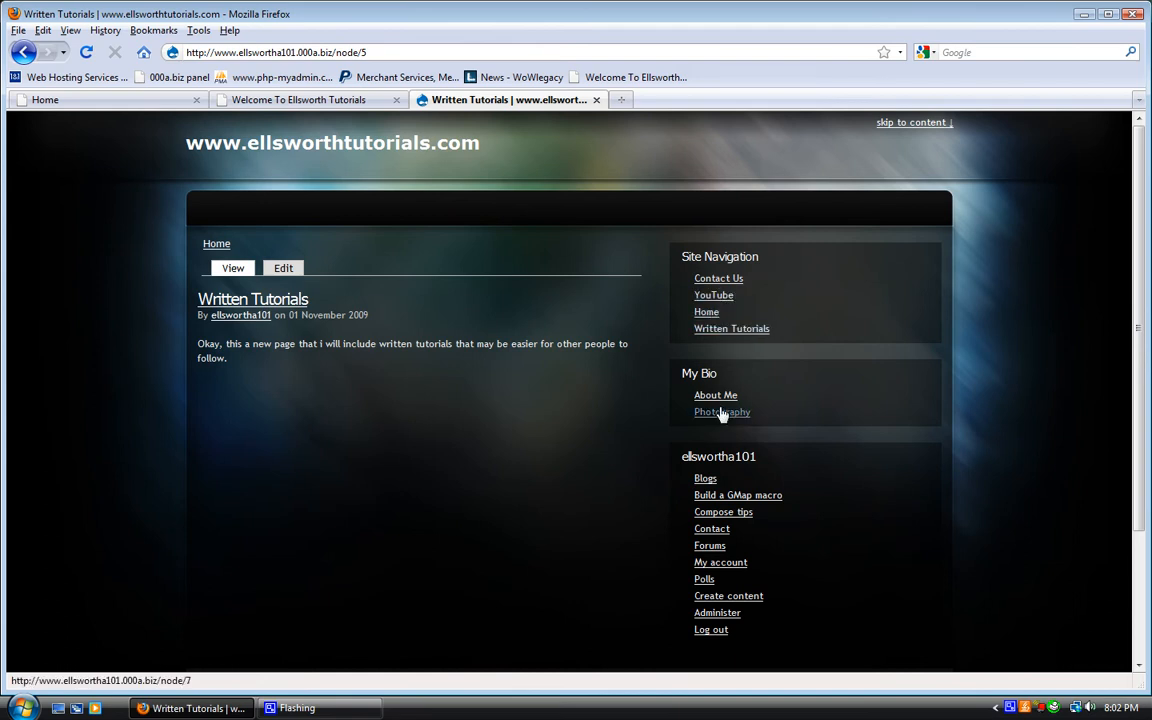
pyautogui.click(722, 412)
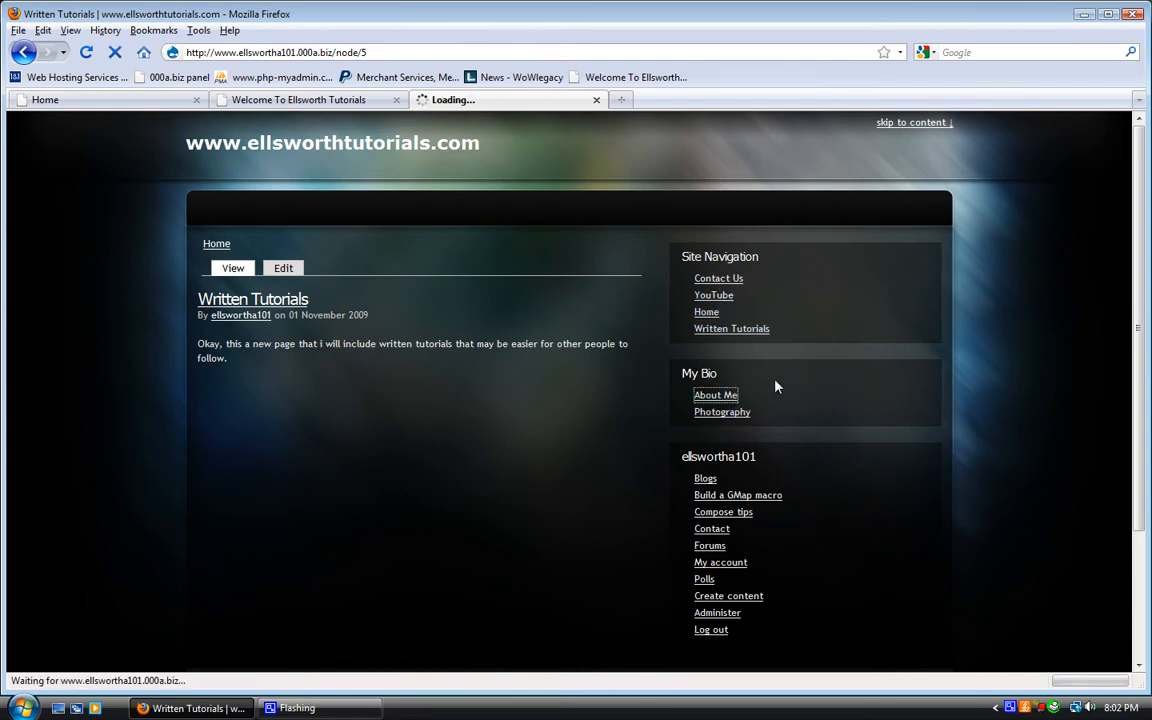
pyautogui.click(715, 395)
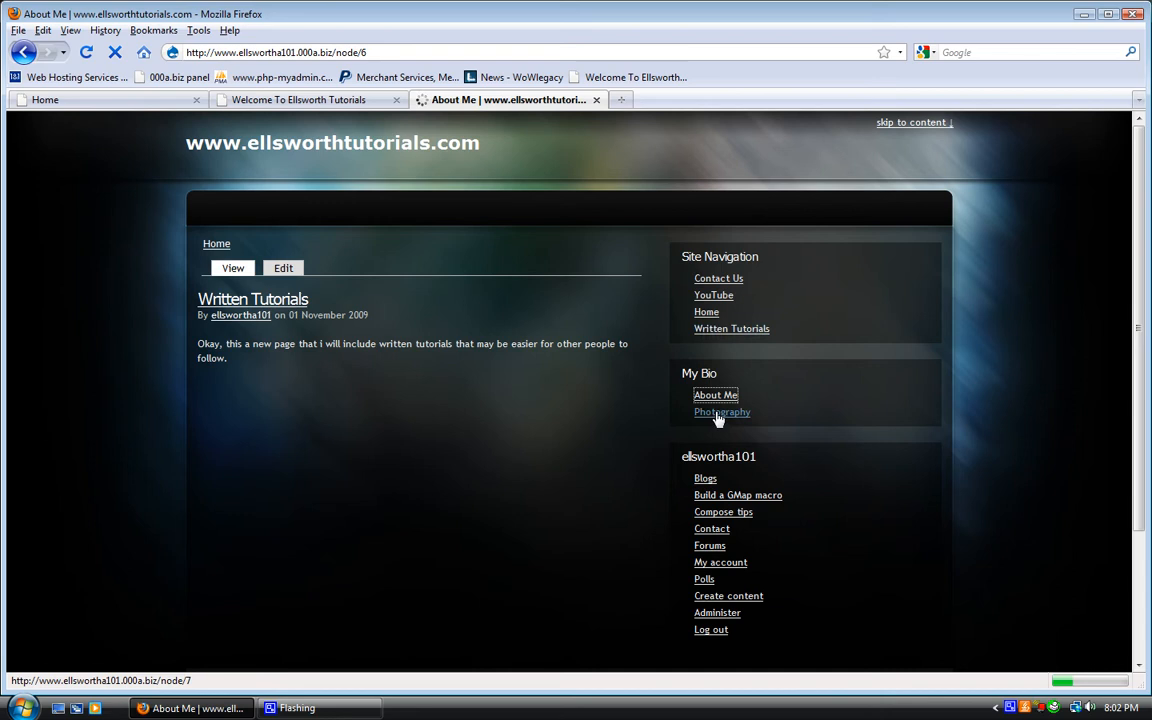
pyautogui.click(715, 395)
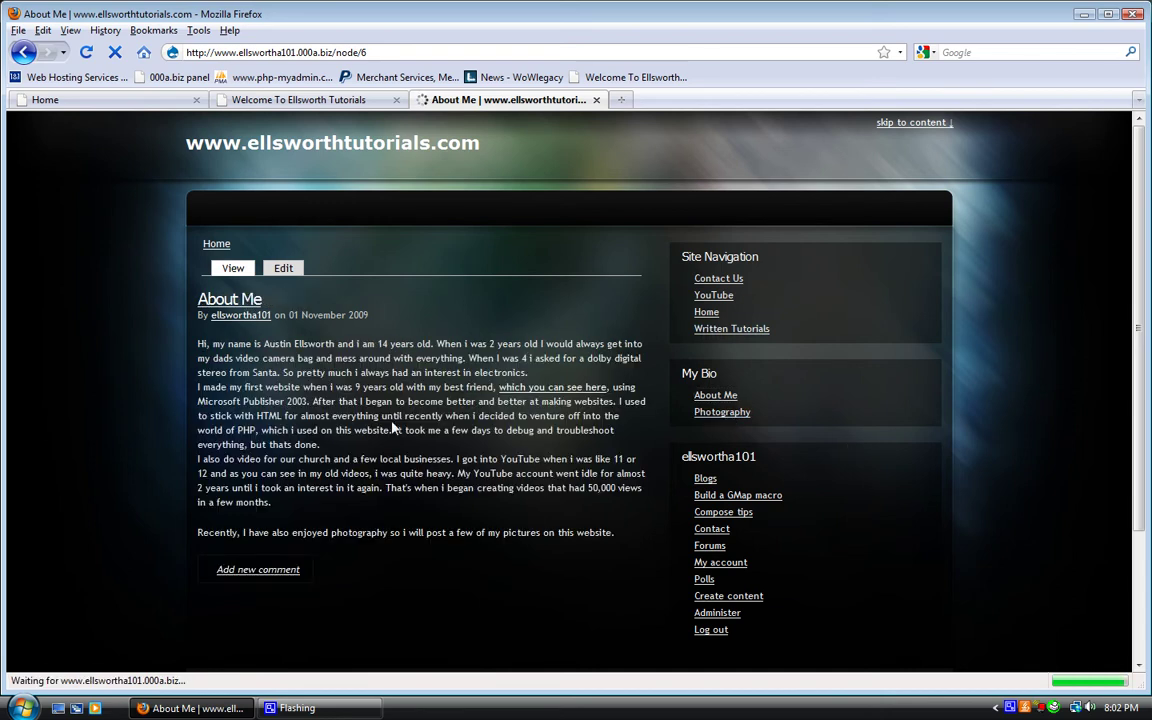
pyautogui.click(721, 412)
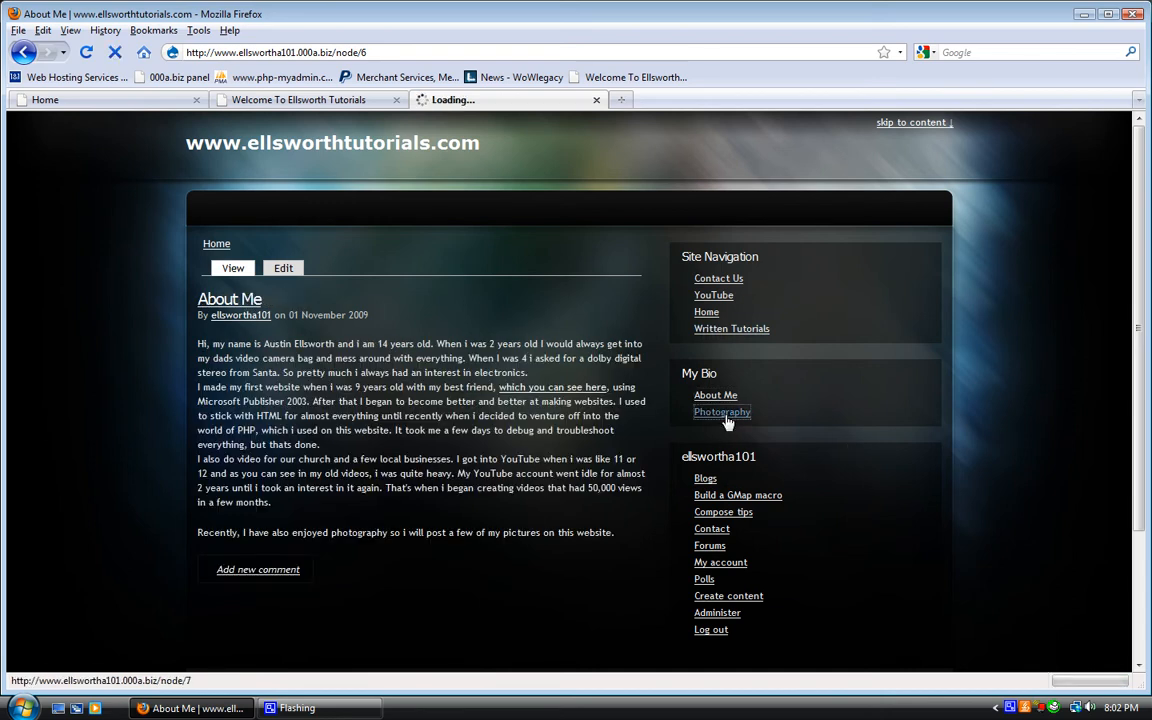
pyautogui.click(722, 412)
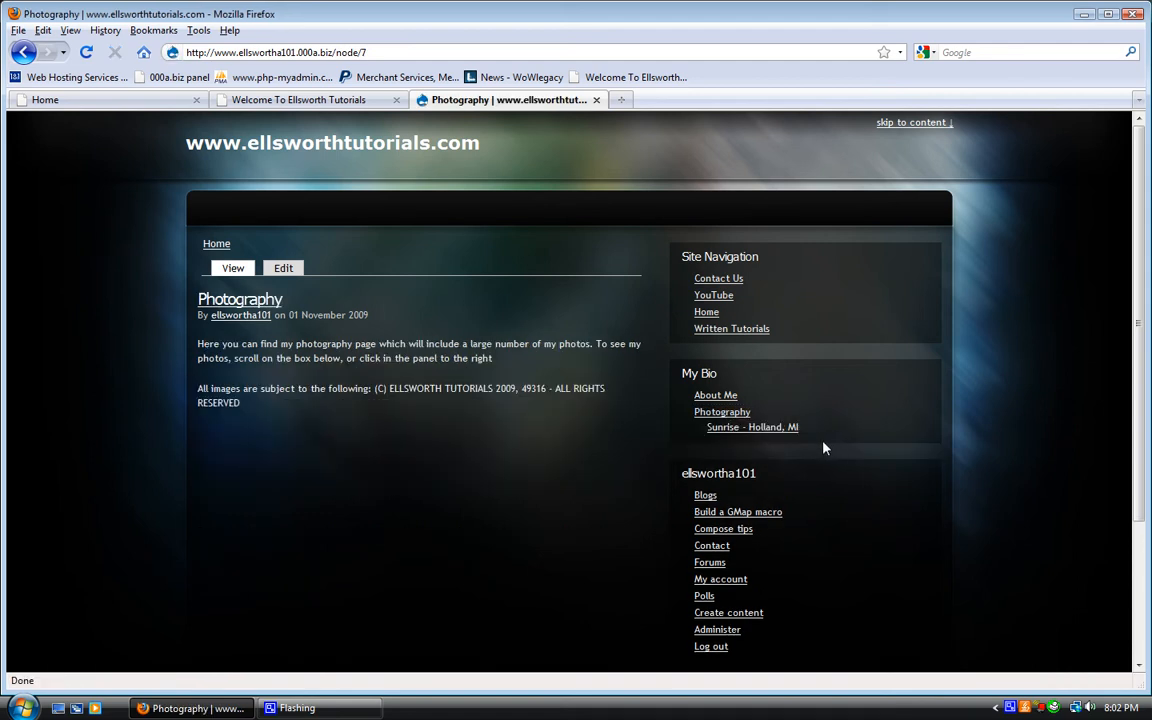
# View the Sunrise - Holland, MI photo, return to About Me, and follow its website link.
pyautogui.click(752, 427)
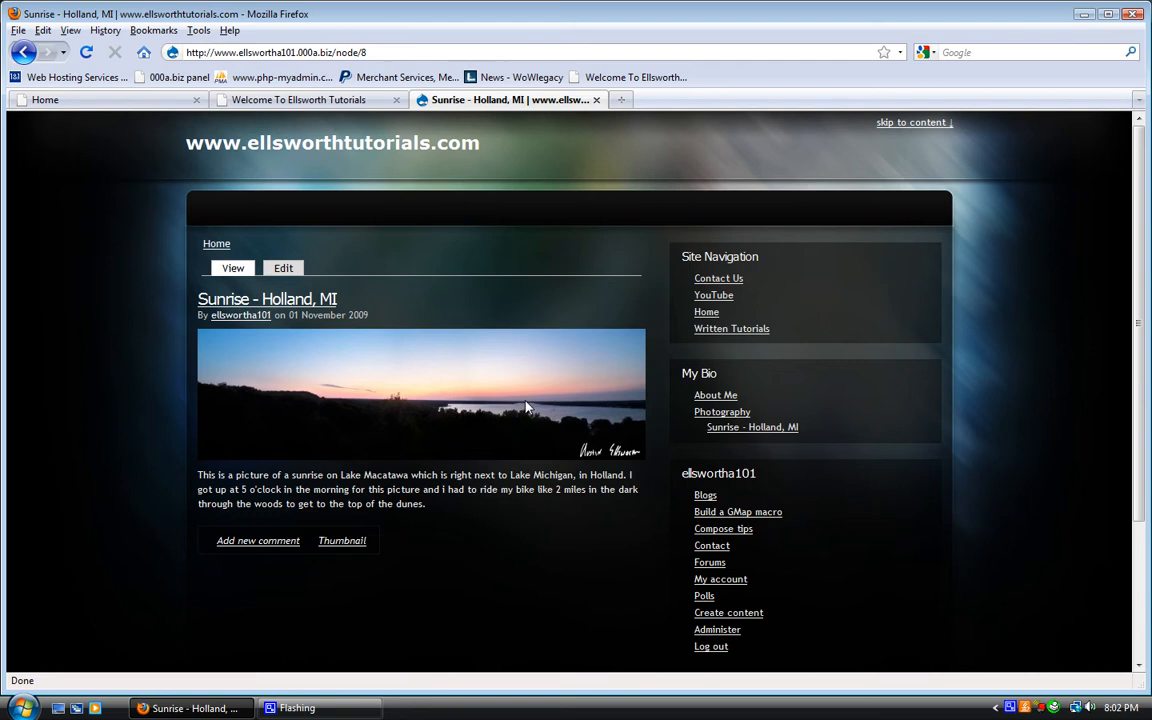
pyautogui.moveTo(156, 104)
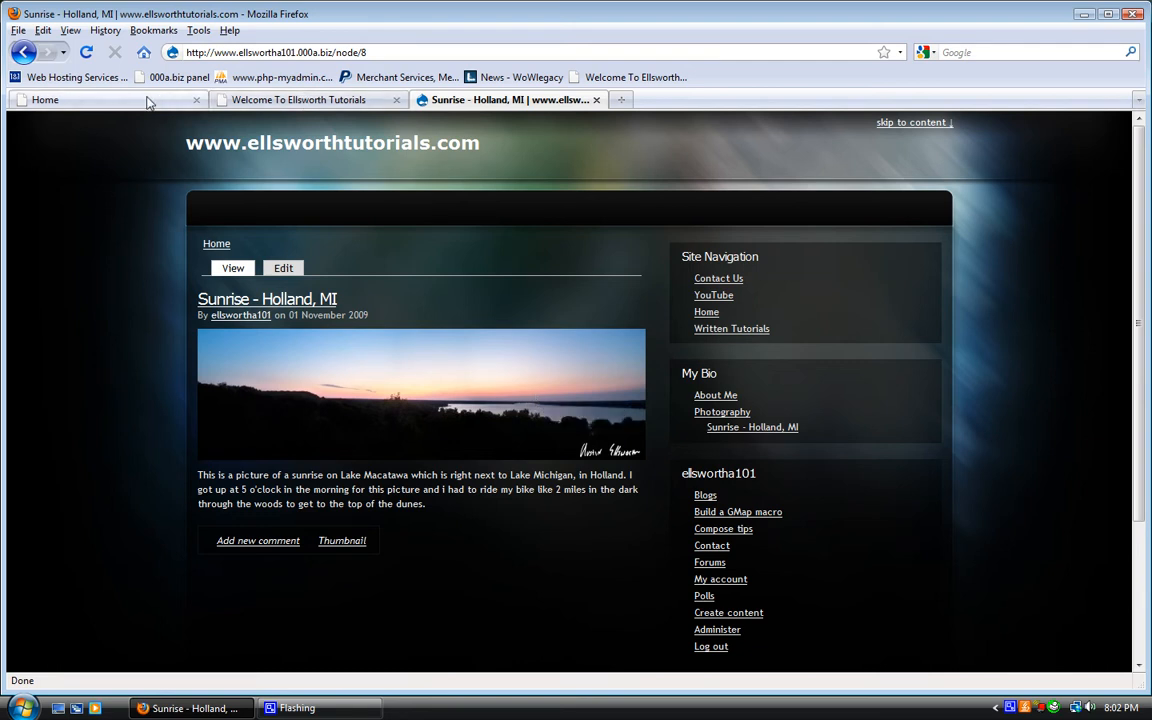
pyautogui.click(715, 395)
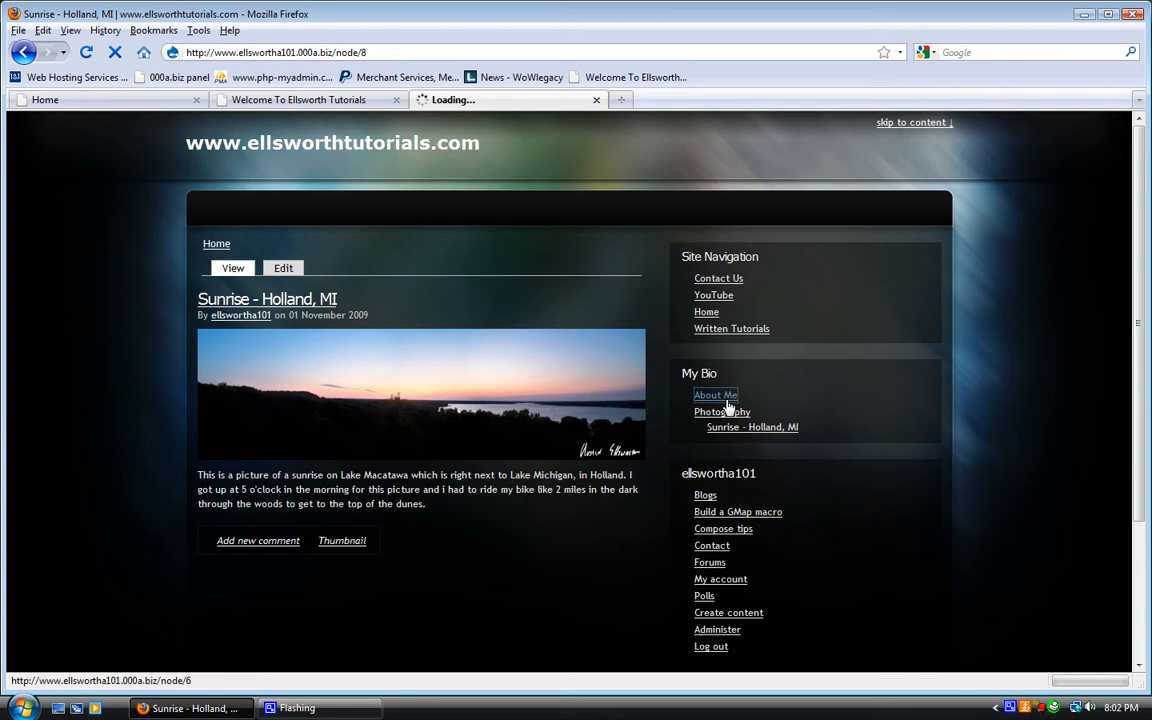
pyautogui.click(715, 395)
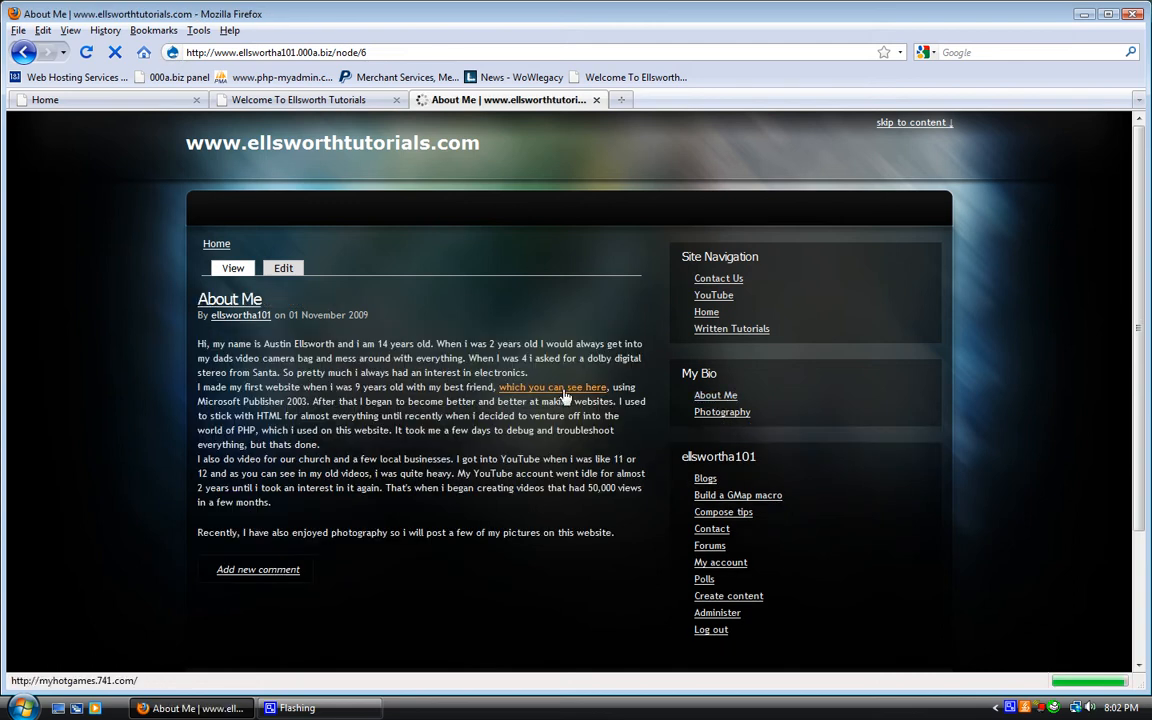
pyautogui.click(552, 387)
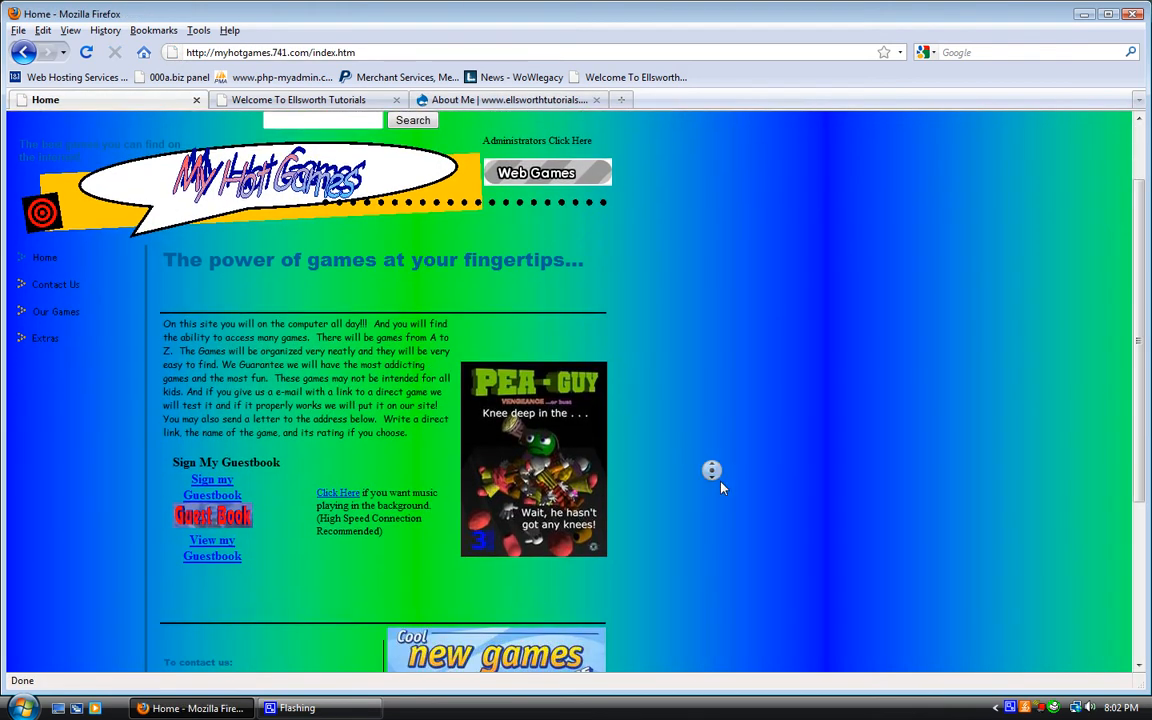
# Scroll the My Hot Games home page and open its Contact Us page.
pyautogui.scroll(-3)
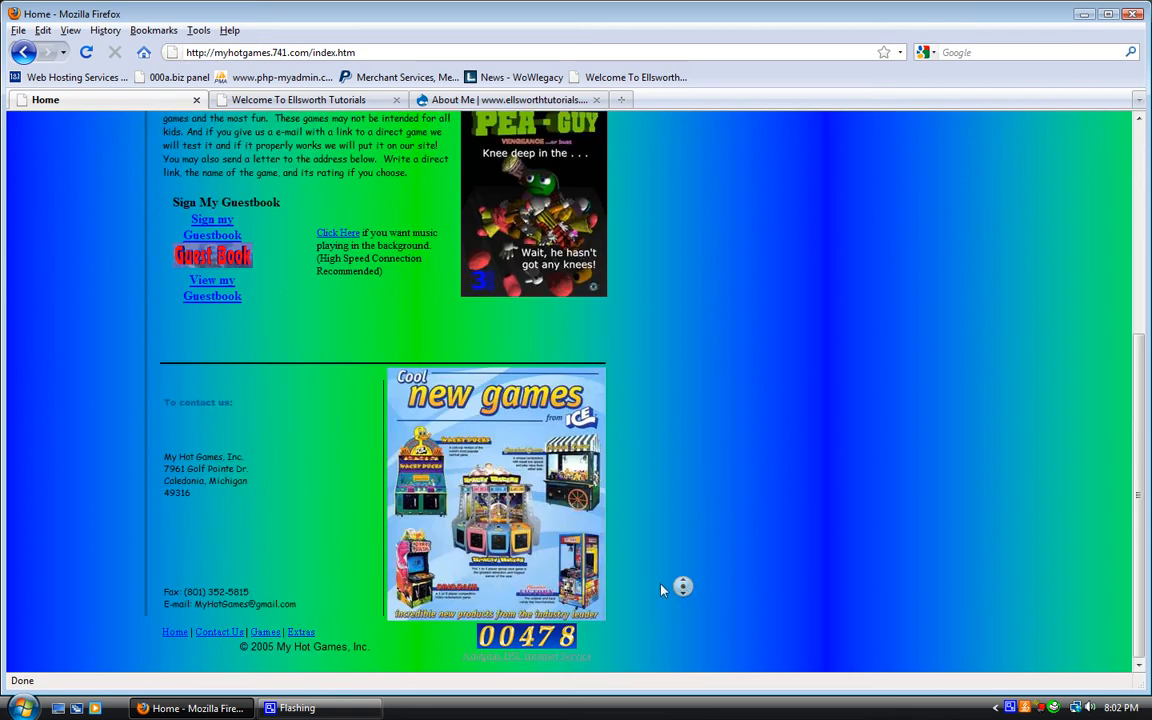
pyautogui.scroll(3)
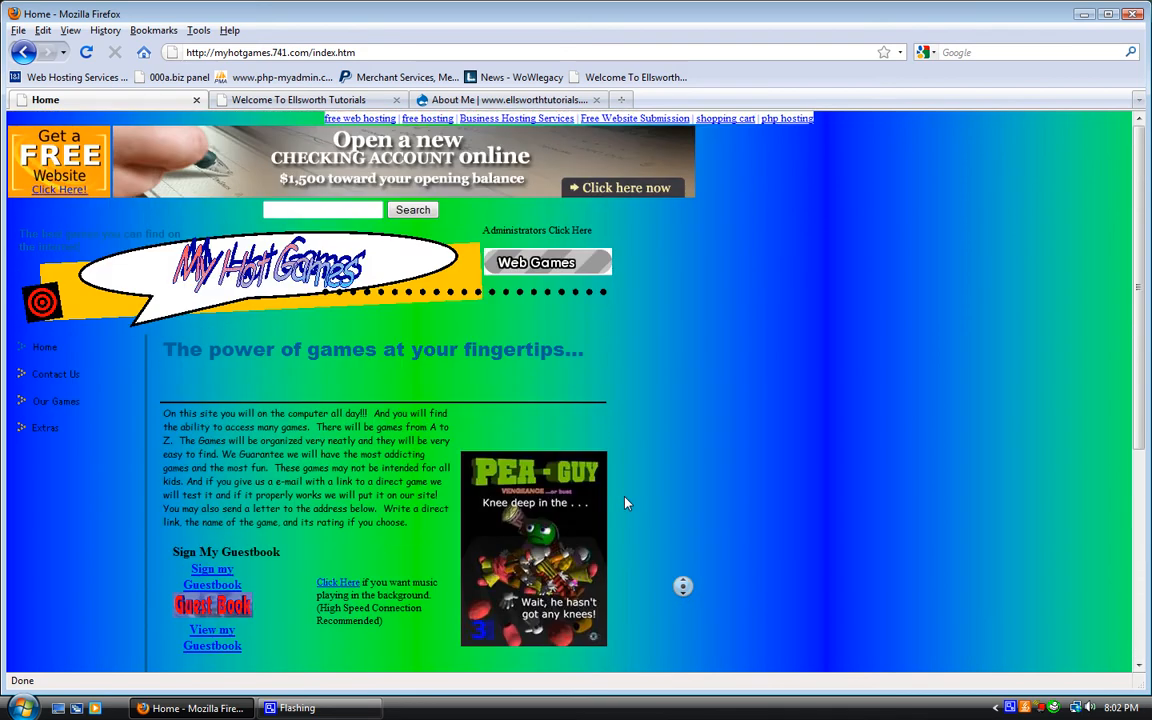
pyautogui.click(55, 374)
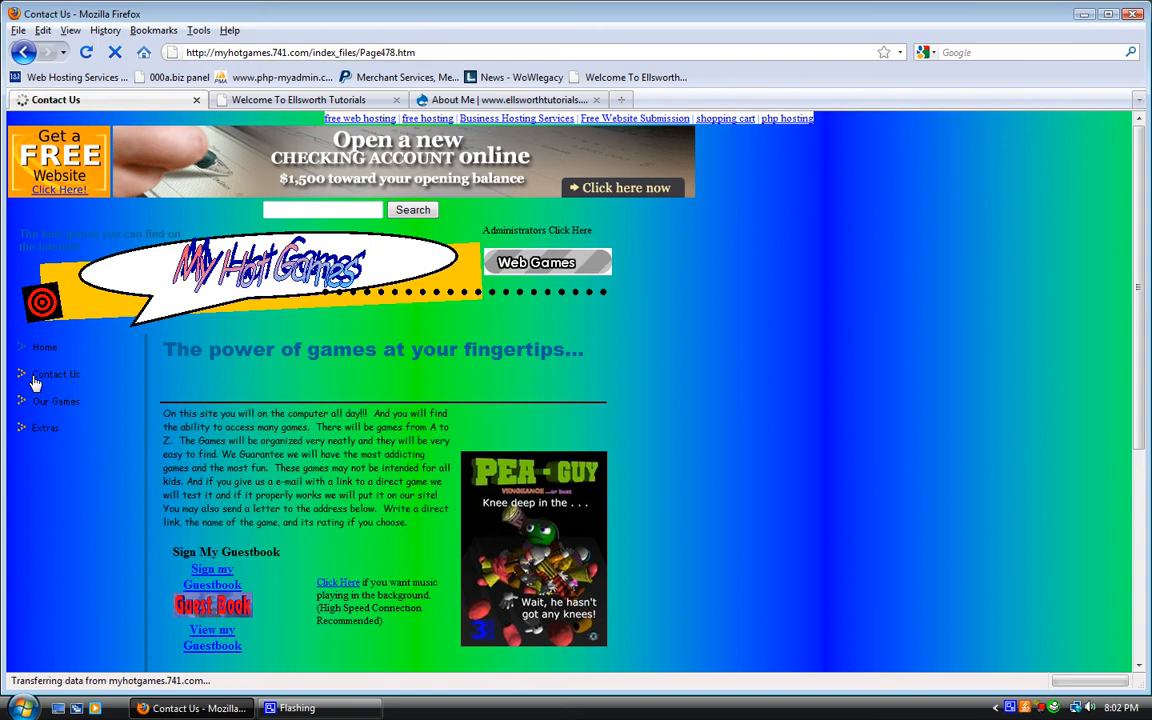
pyautogui.click(53, 374)
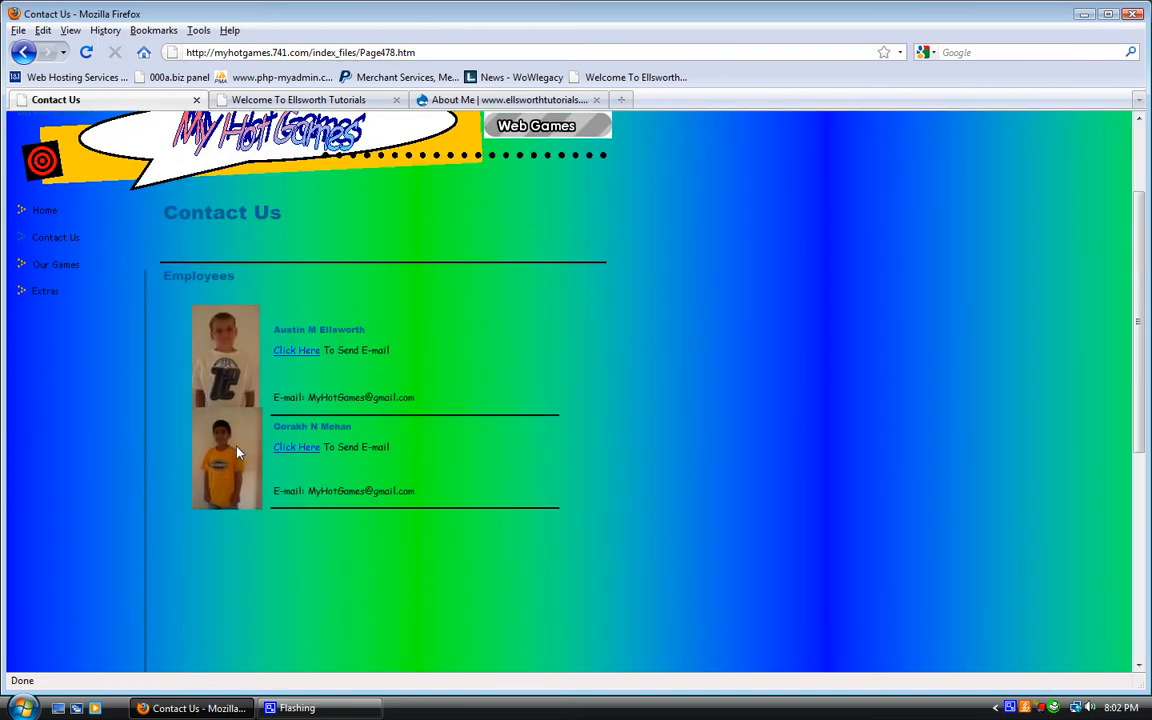
pyautogui.moveTo(226, 438)
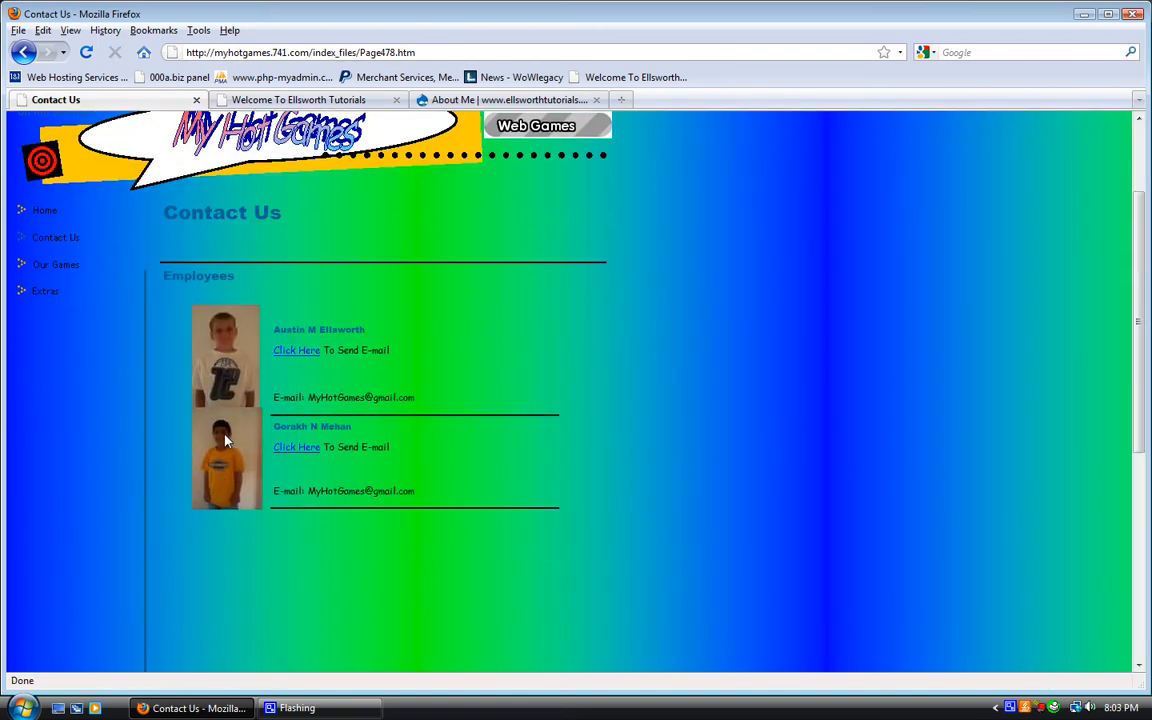
pyautogui.moveTo(56, 250)
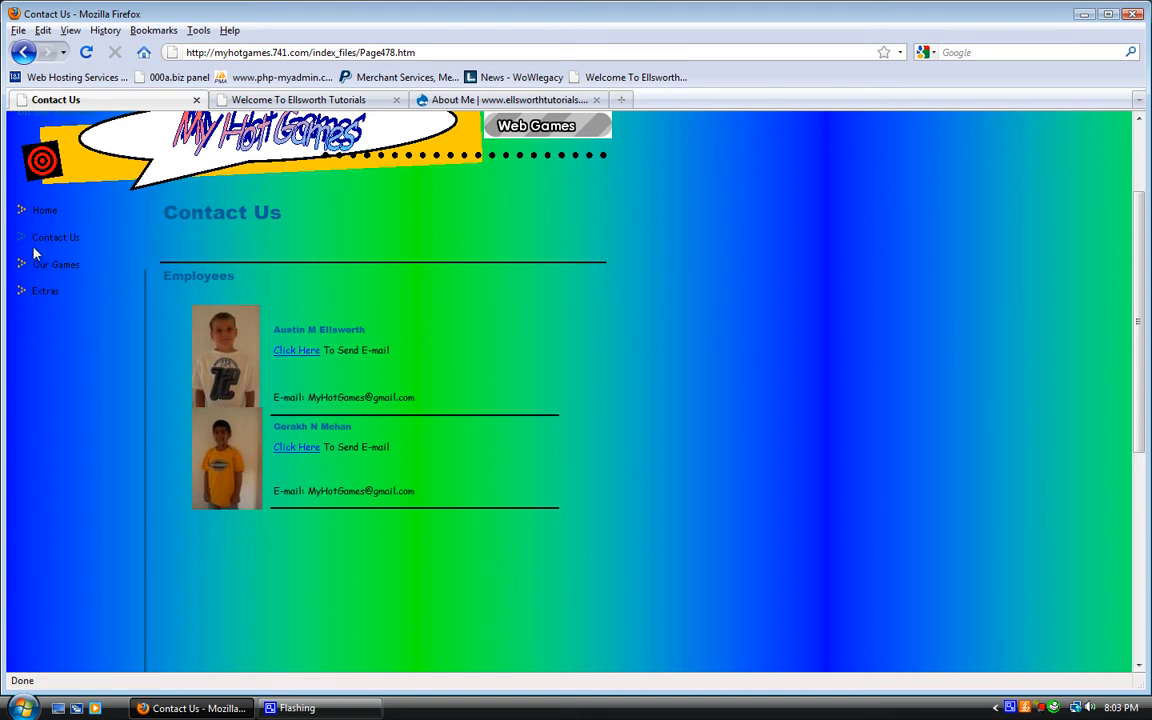
# Open the Our Games page from the sidebar, then close the Games tab.
pyautogui.click(56, 264)
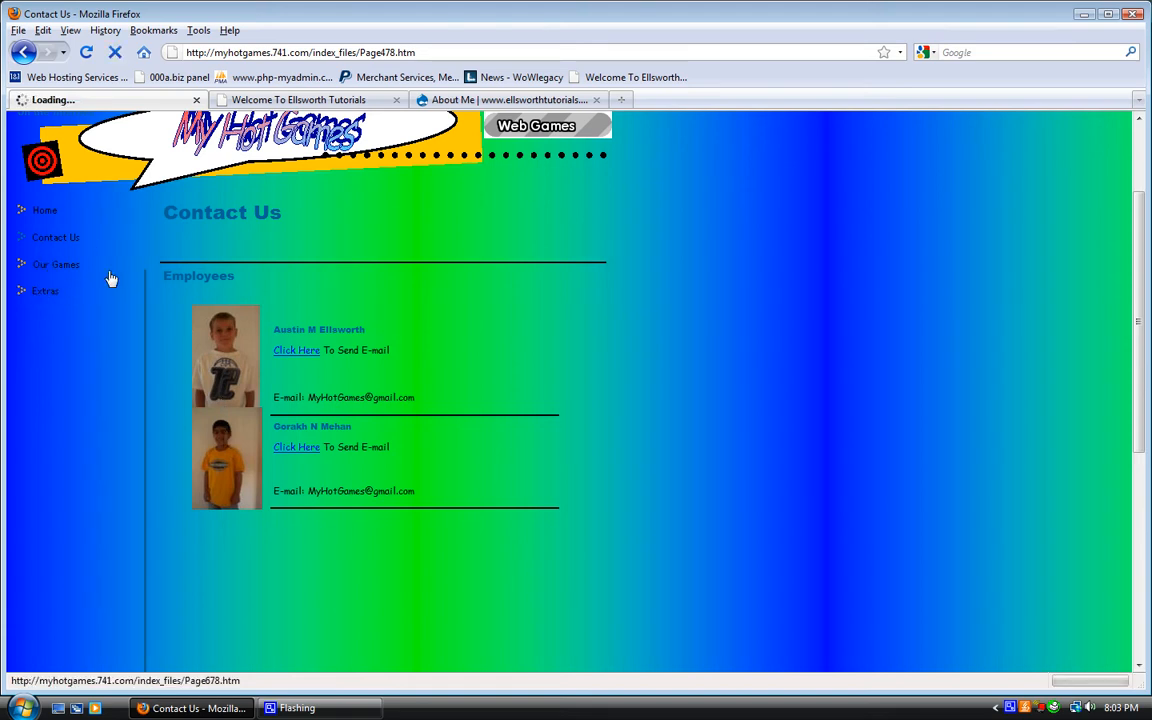
pyautogui.click(56, 264)
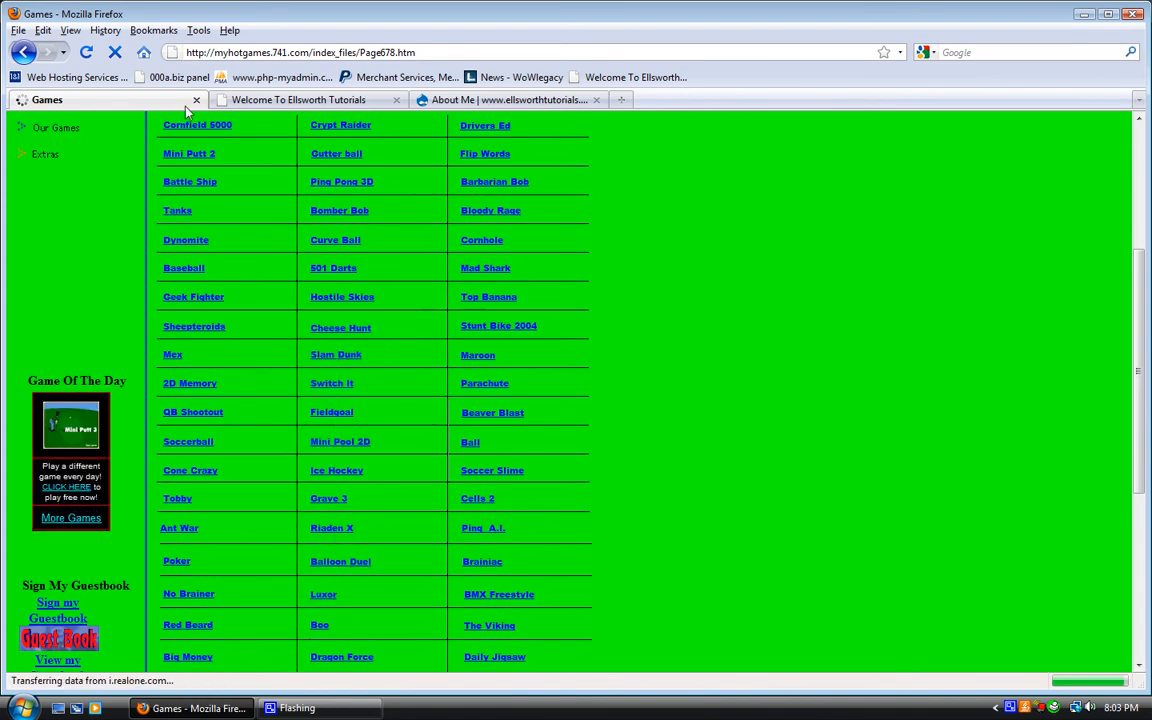
pyautogui.click(300, 99)
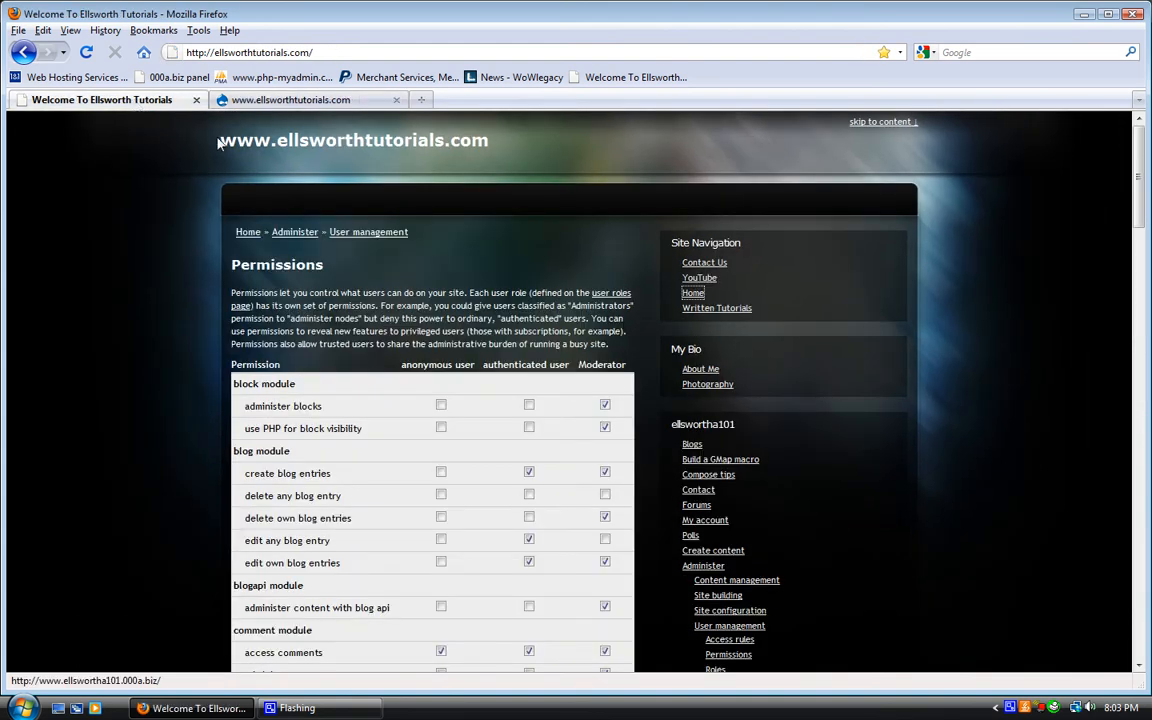
pyautogui.scroll(-3)
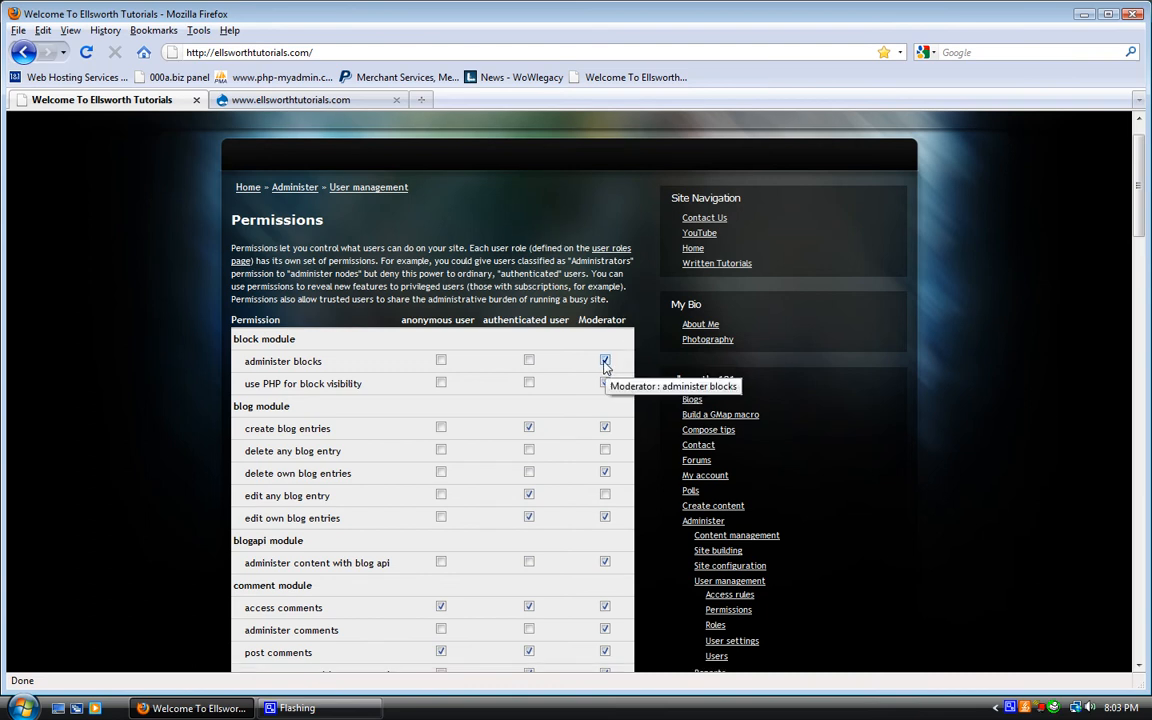
pyautogui.scroll(-3)
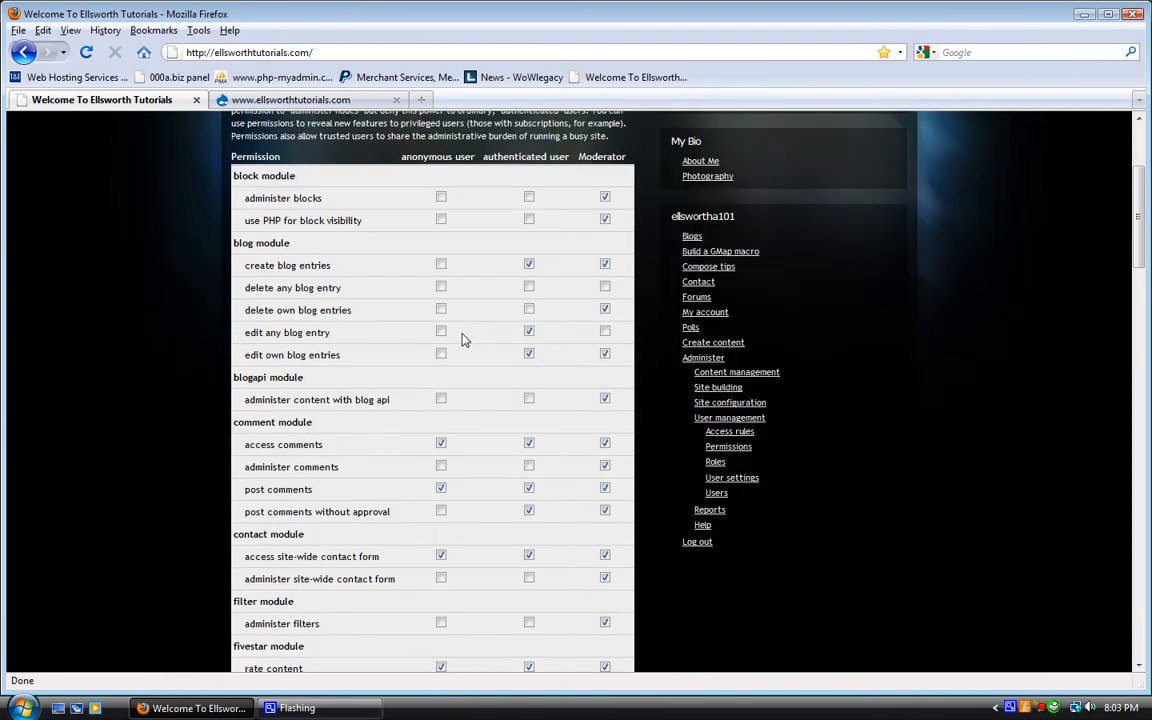
pyautogui.scroll(-3)
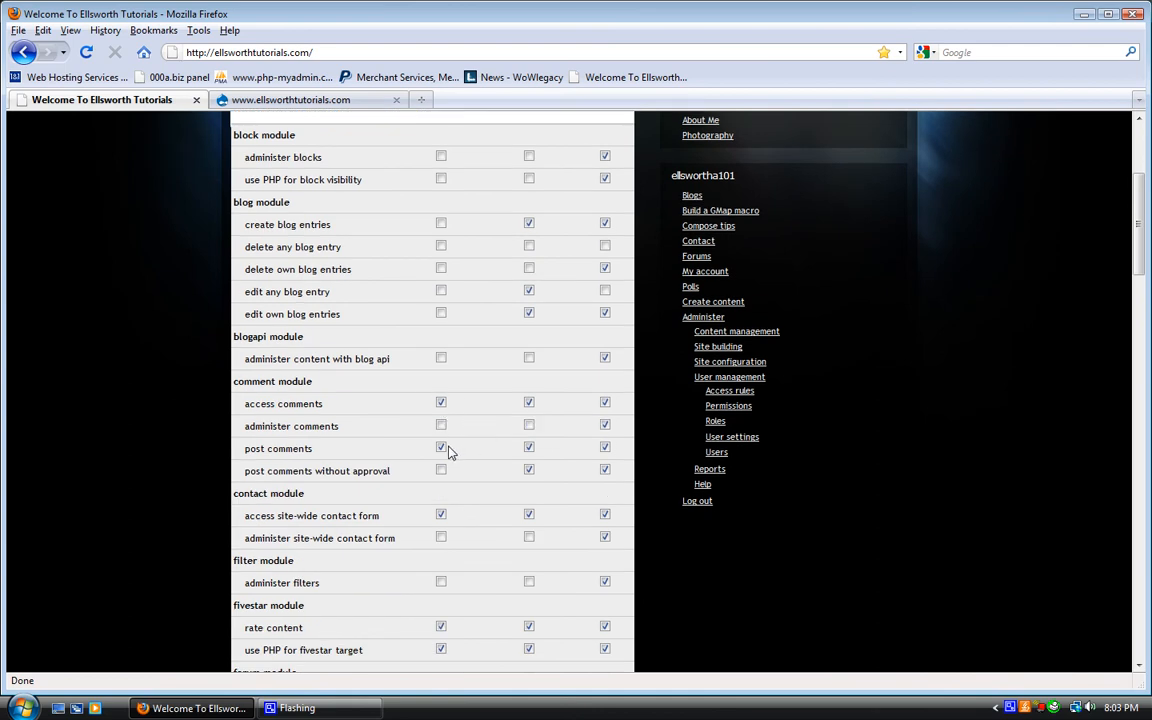
pyautogui.scroll(-3)
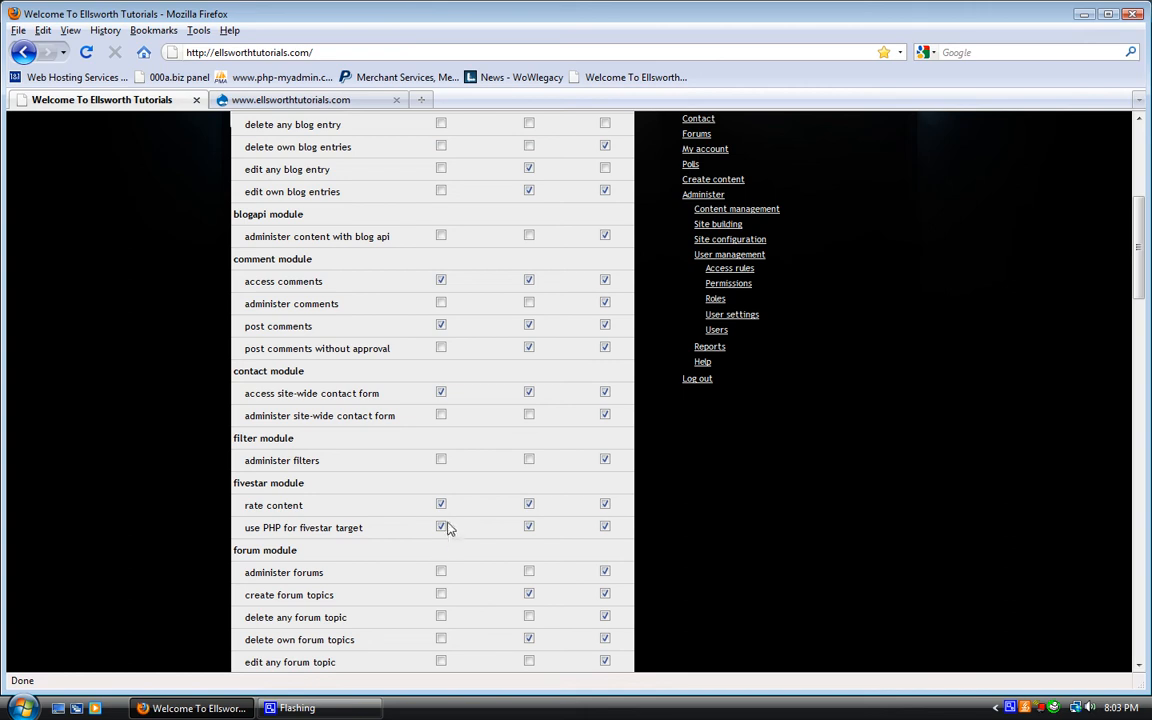
pyautogui.scroll(-3)
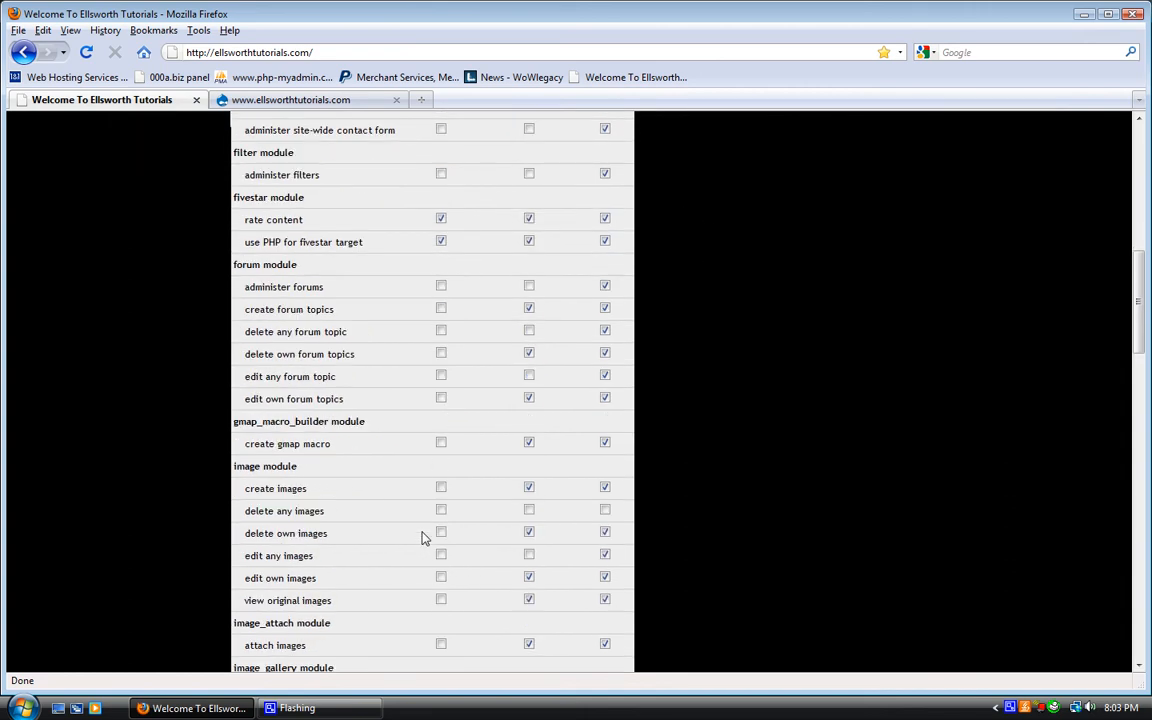
pyautogui.scroll(-3)
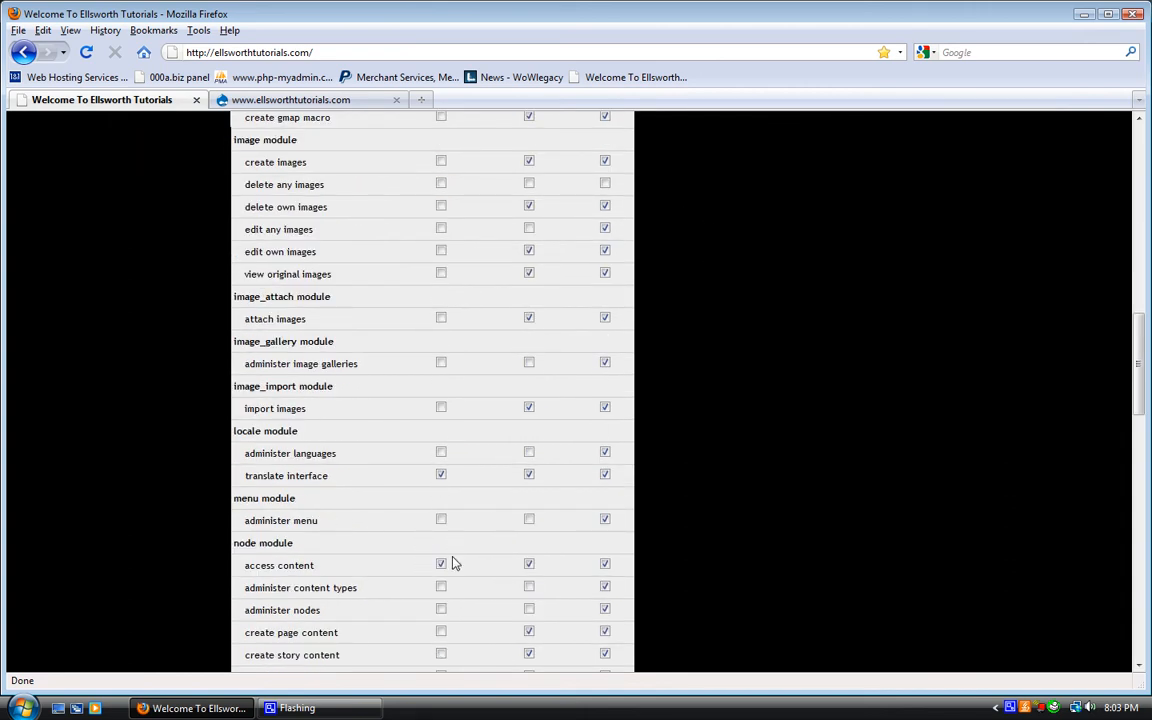
pyautogui.scroll(-3)
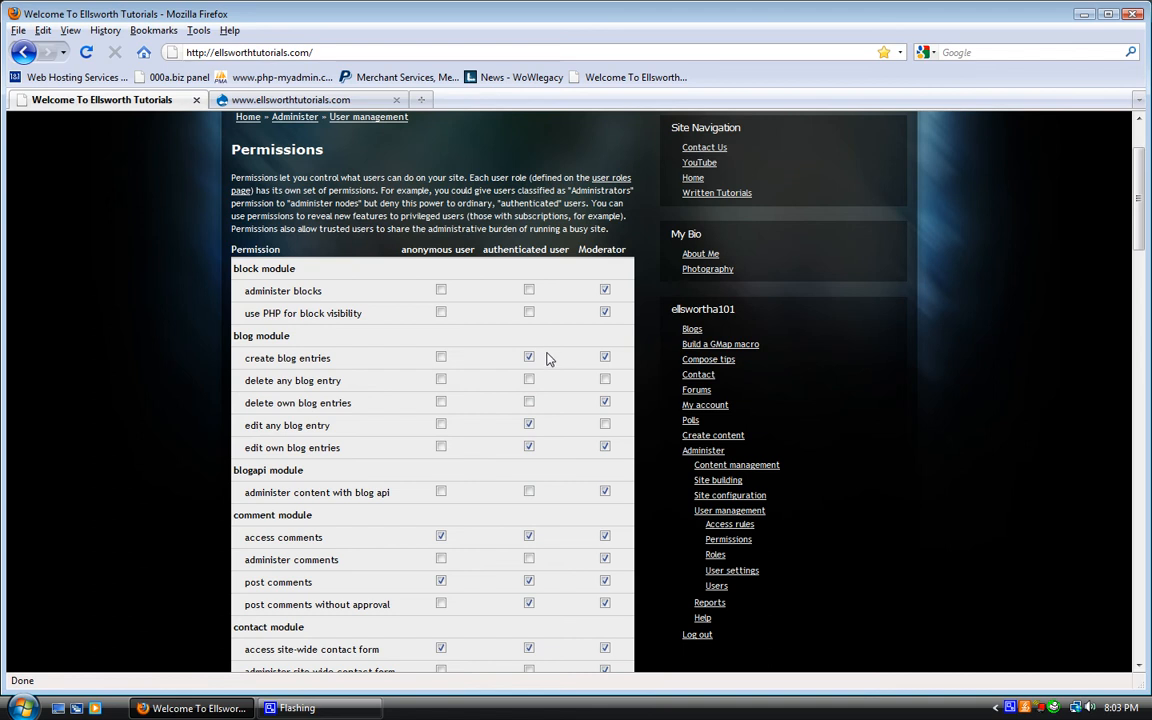
pyautogui.scroll(-3)
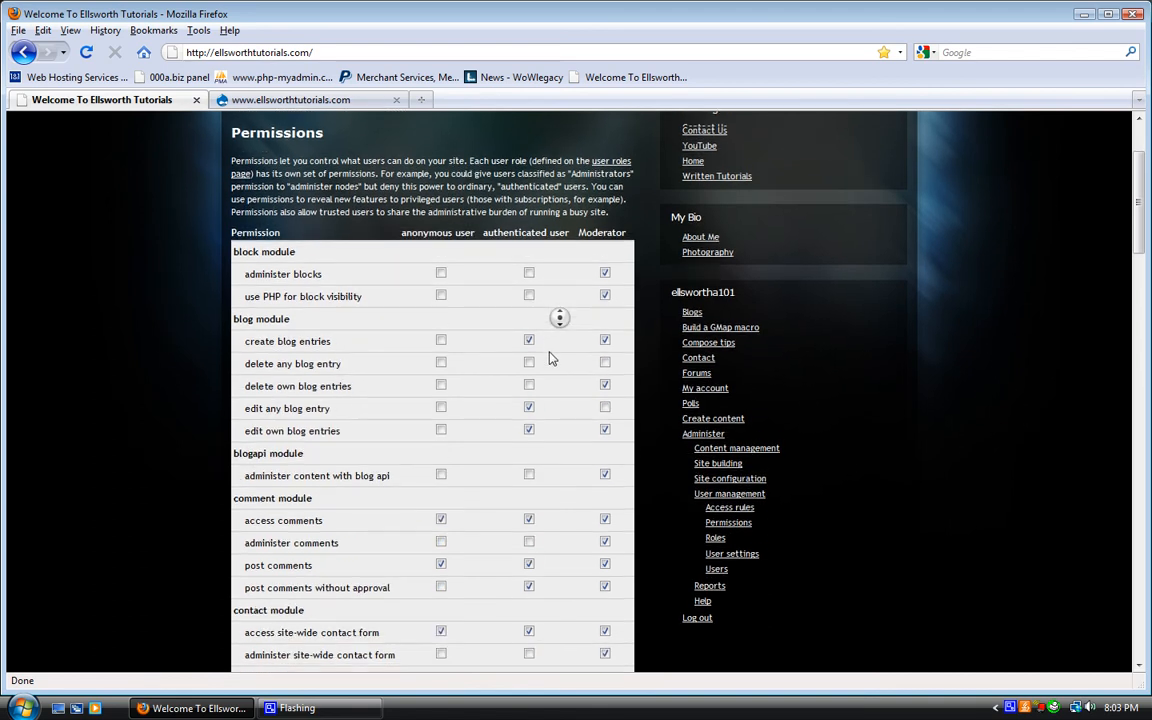
pyautogui.scroll(-3)
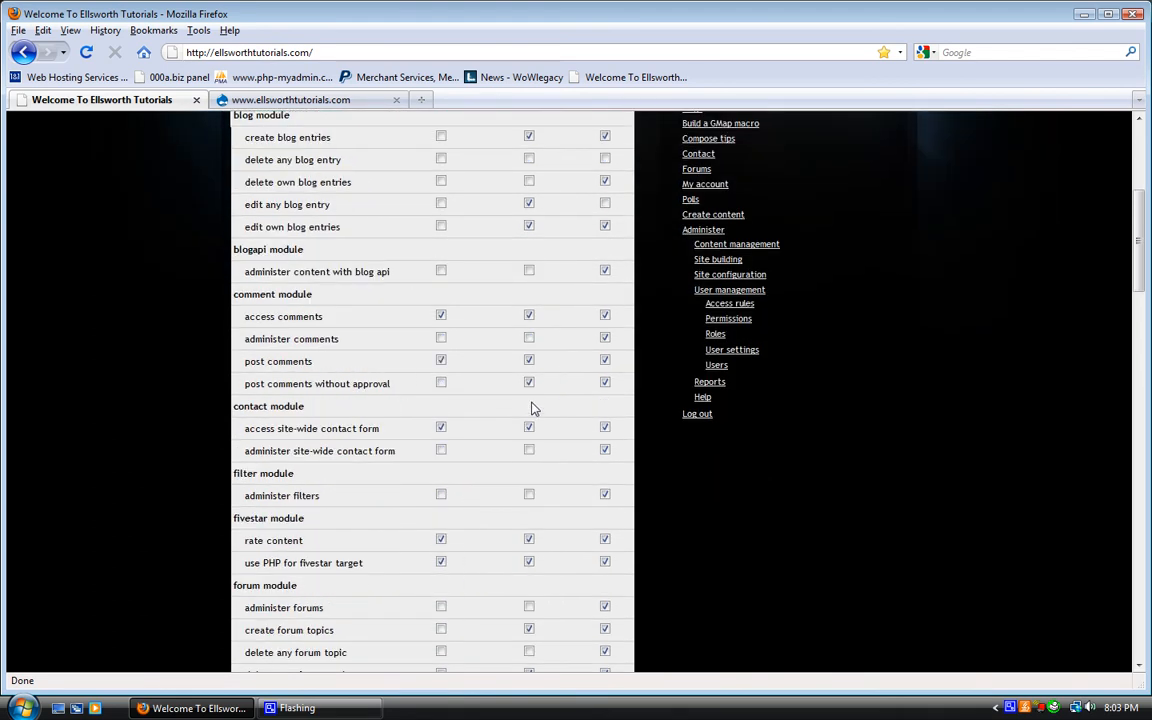
pyautogui.scroll(-3)
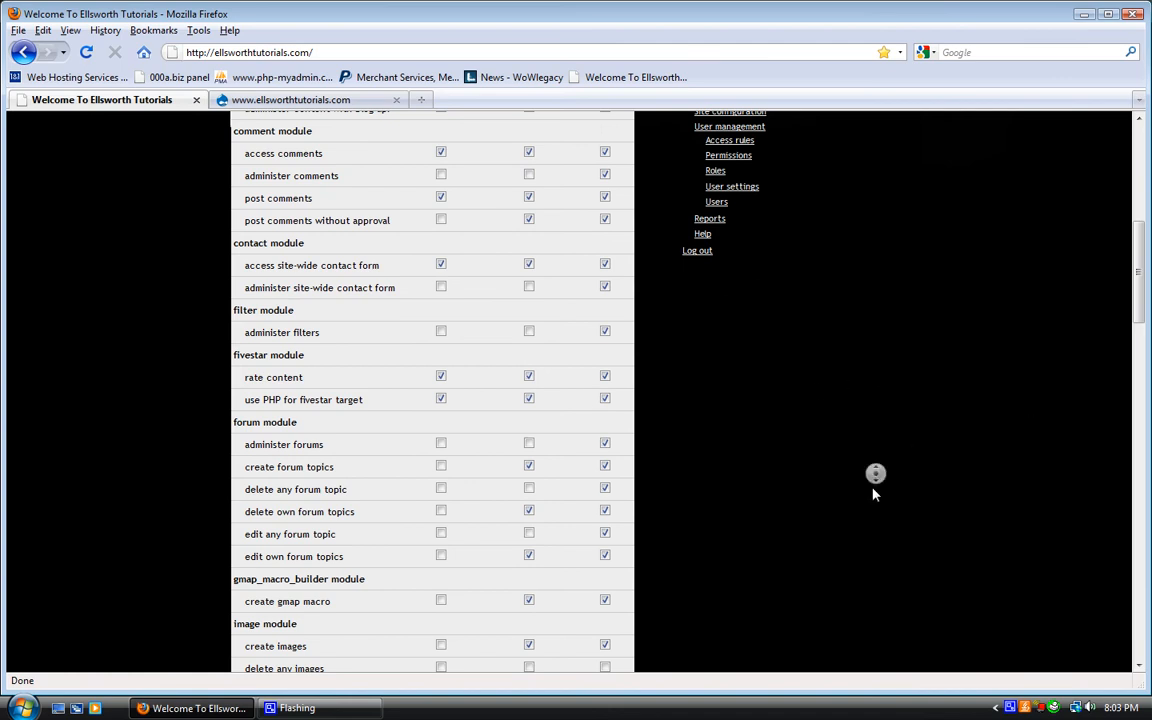
pyautogui.scroll(-3)
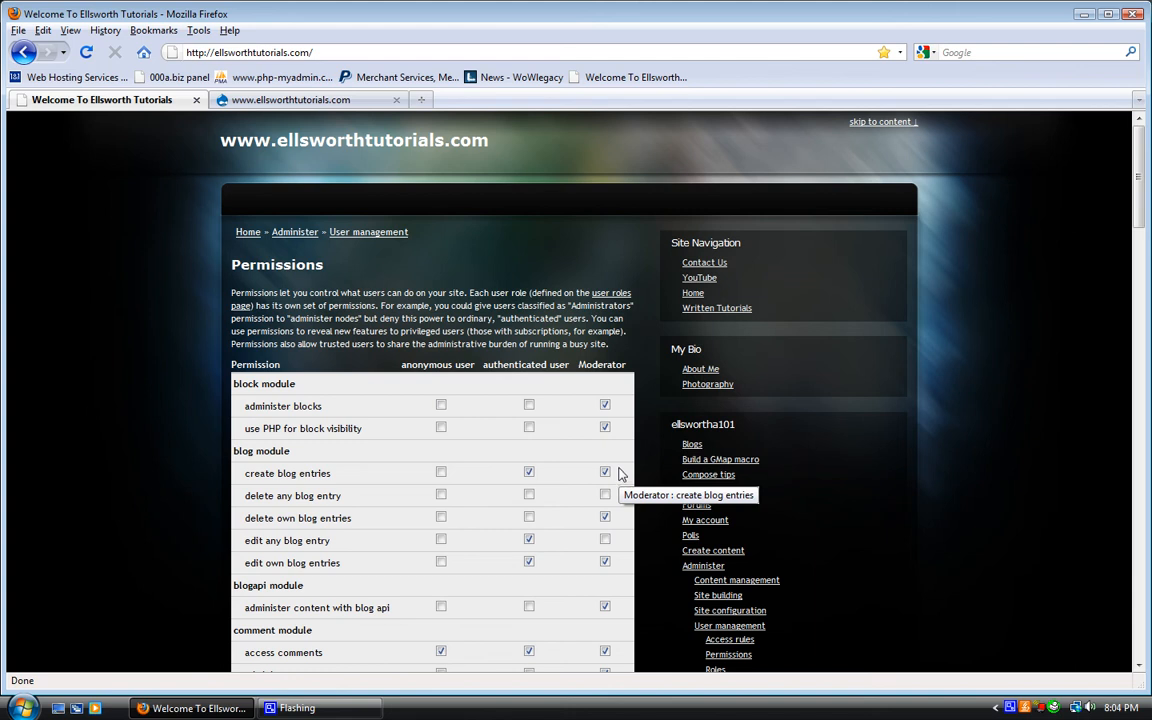
# Scroll through the Permissions module list, then go Home via Site Navigation.
pyautogui.scroll(-3)
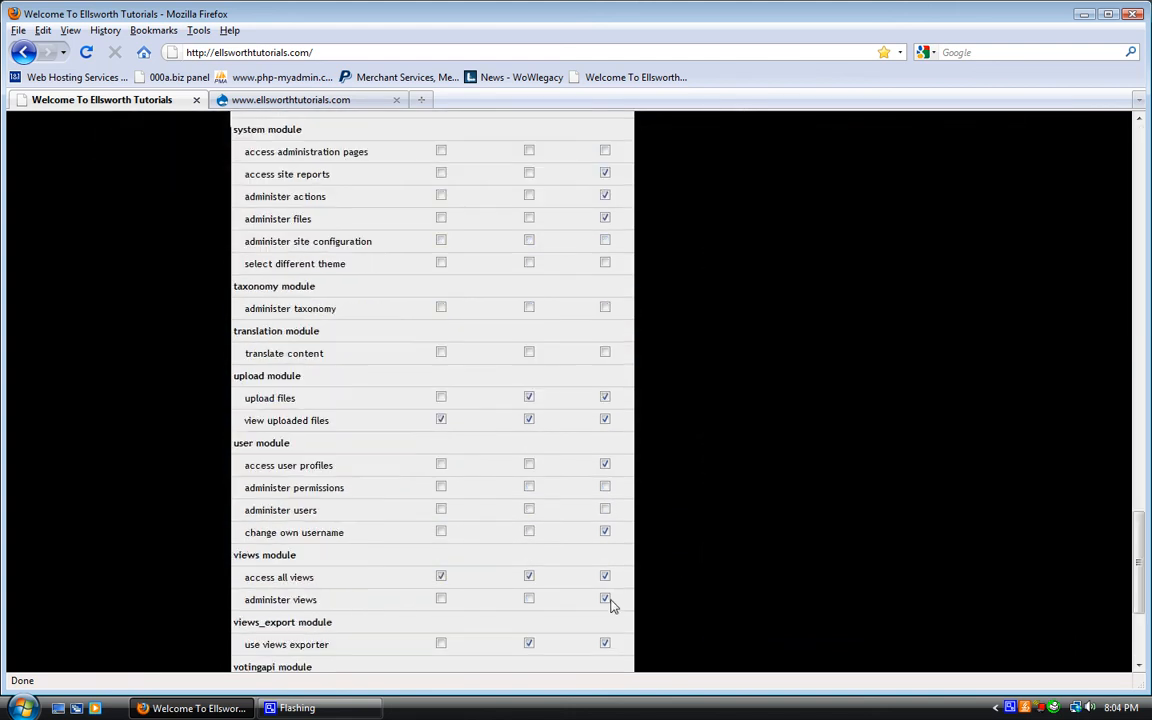
pyautogui.scroll(-3)
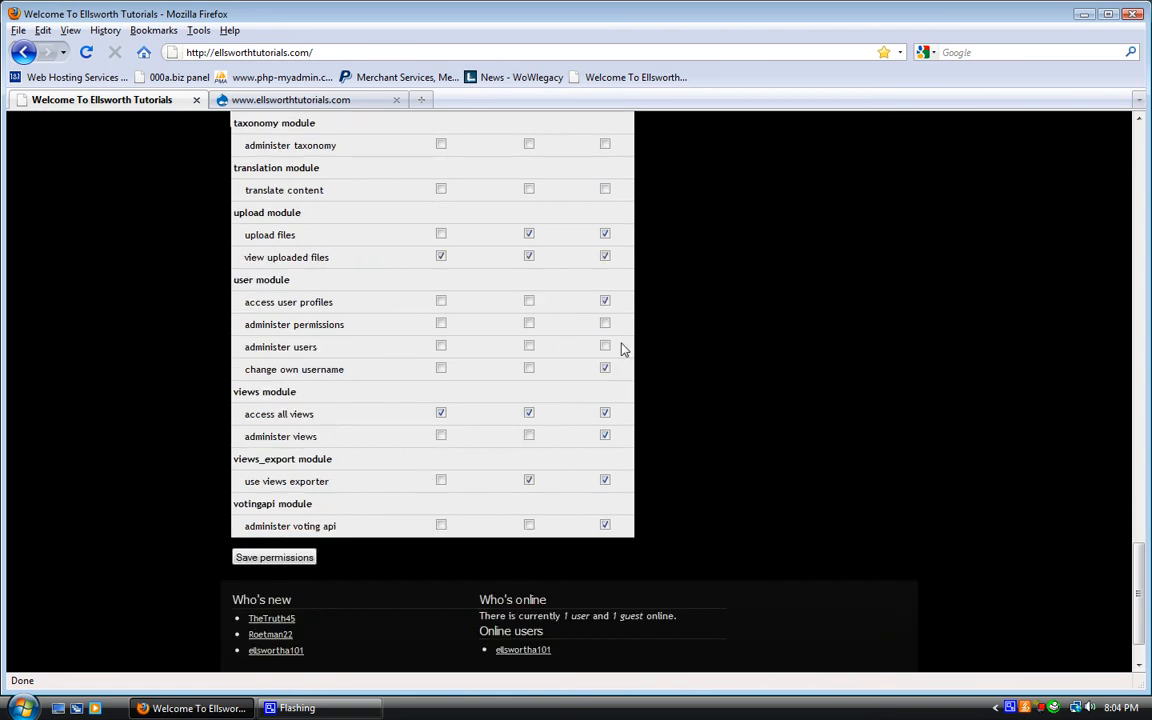
pyautogui.moveTo(601, 356)
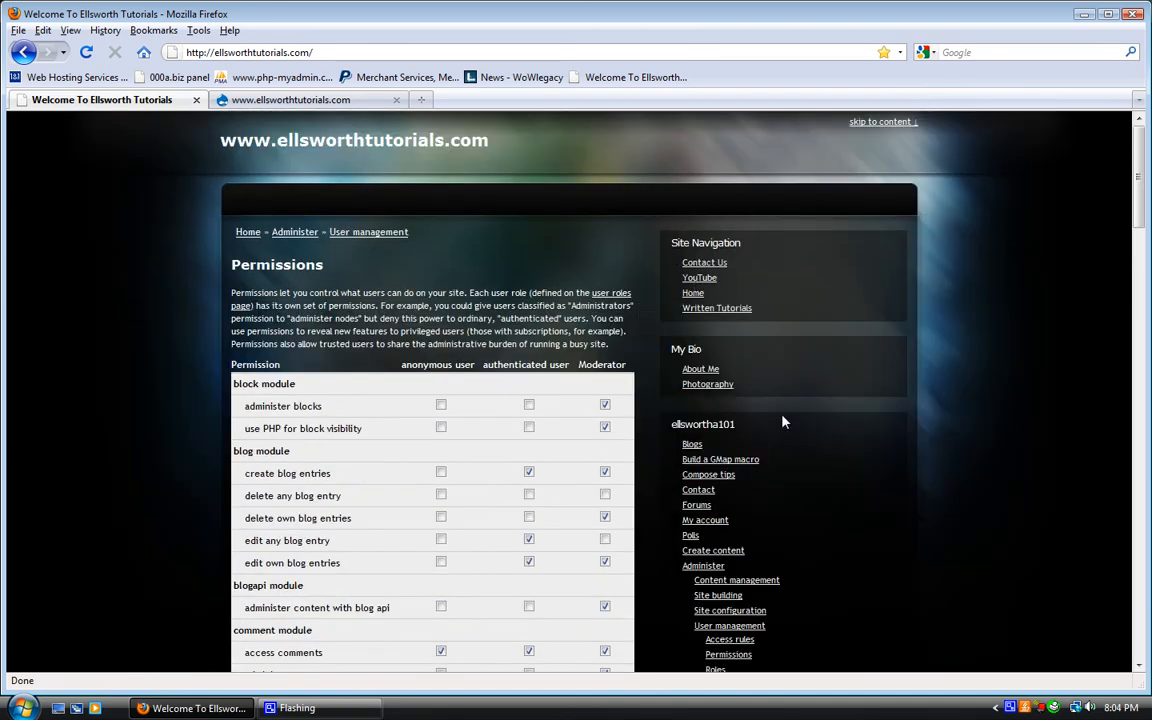
pyautogui.moveTo(766, 416)
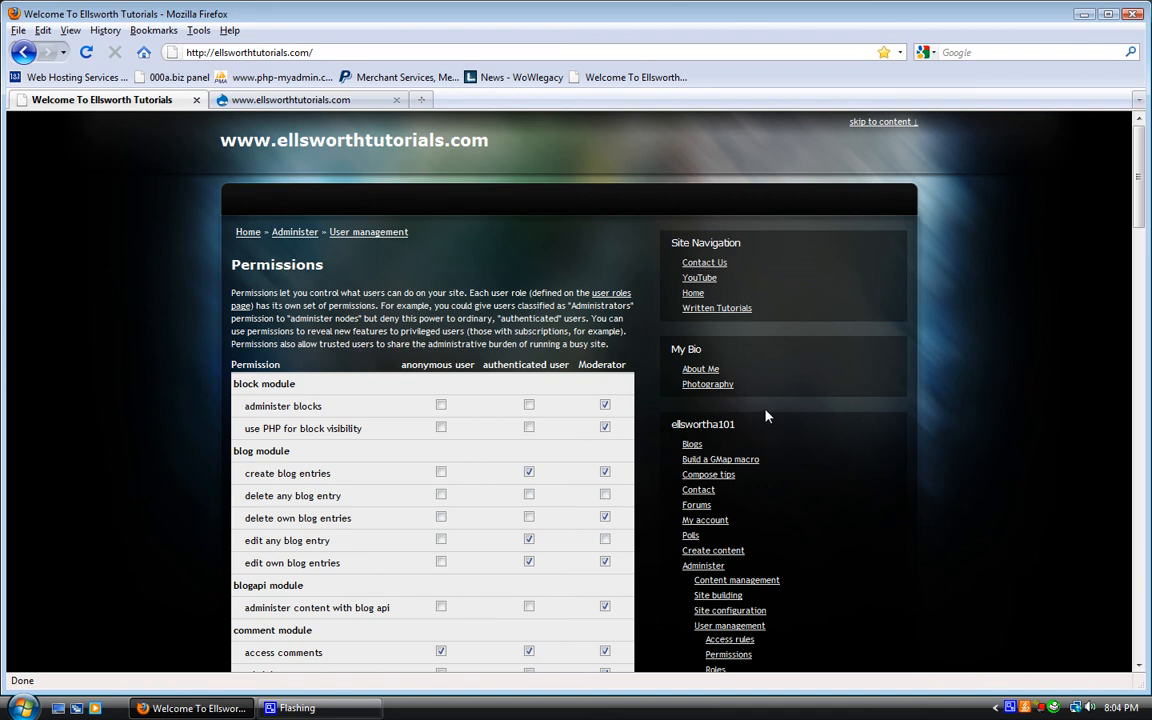
pyautogui.moveTo(762, 415)
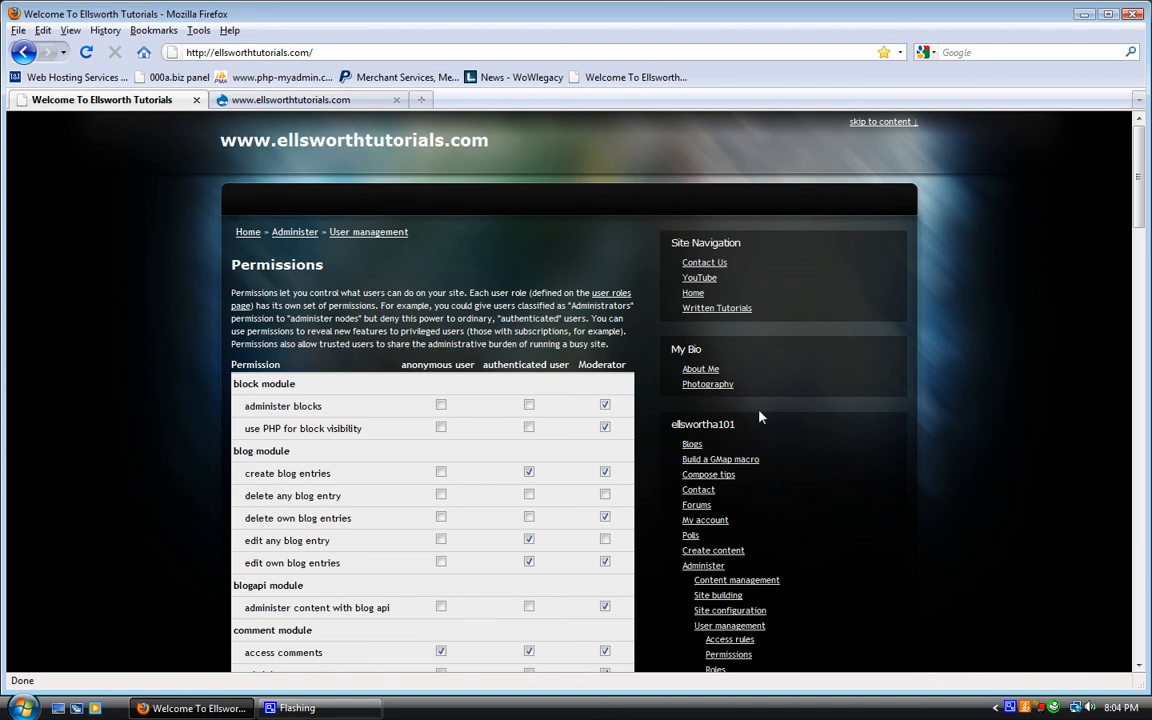
pyautogui.moveTo(761, 417)
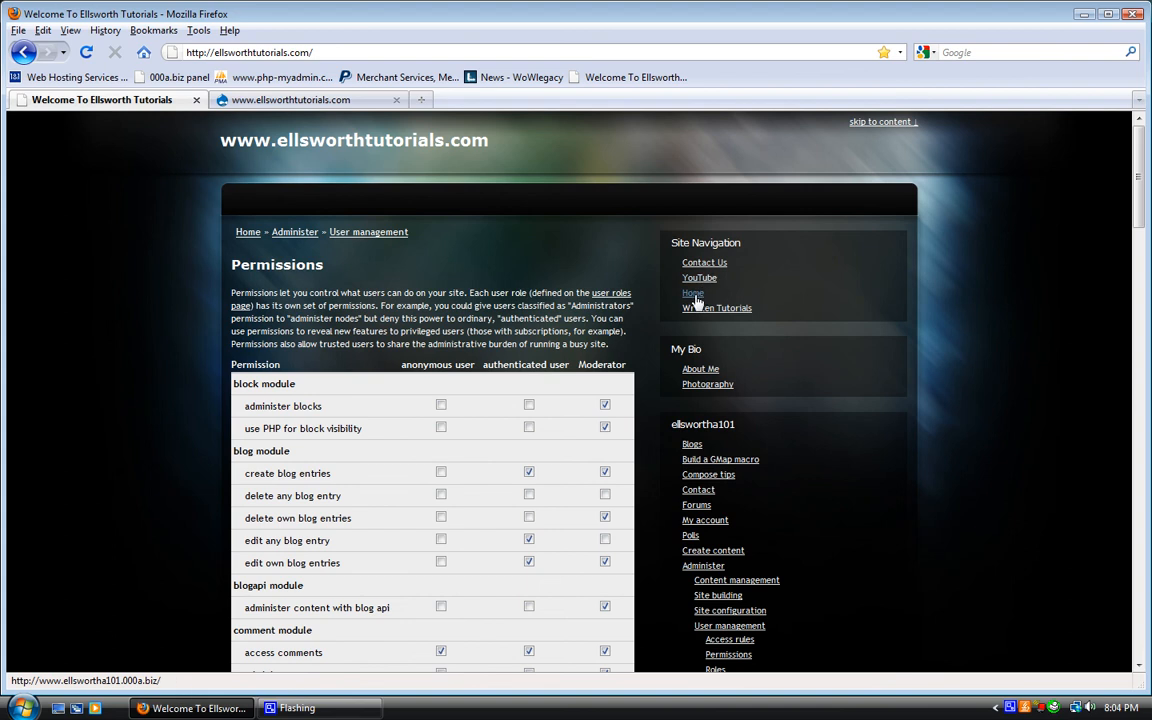
pyautogui.click(692, 293)
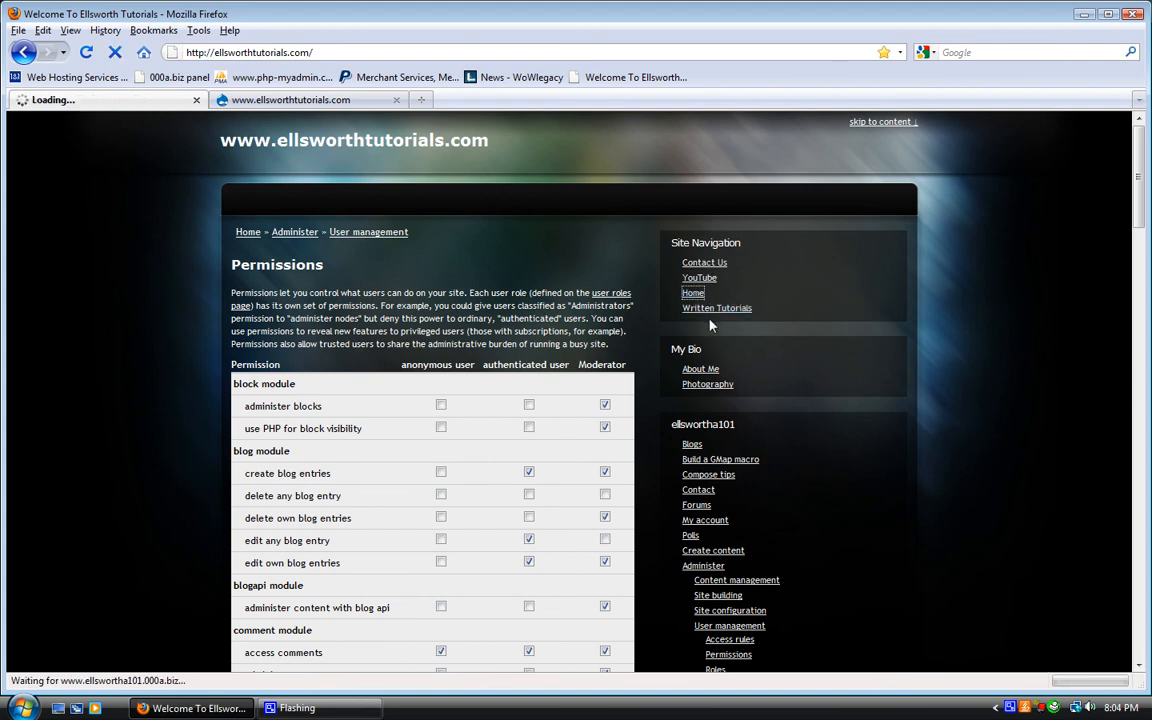
pyautogui.click(692, 293)
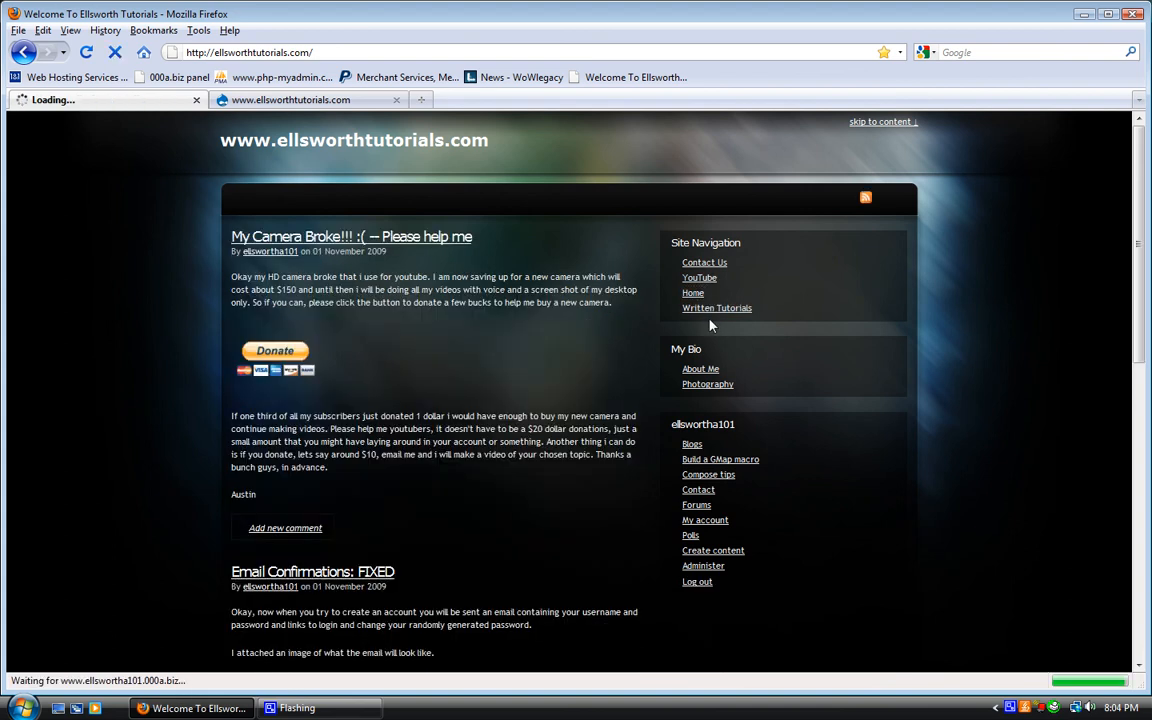